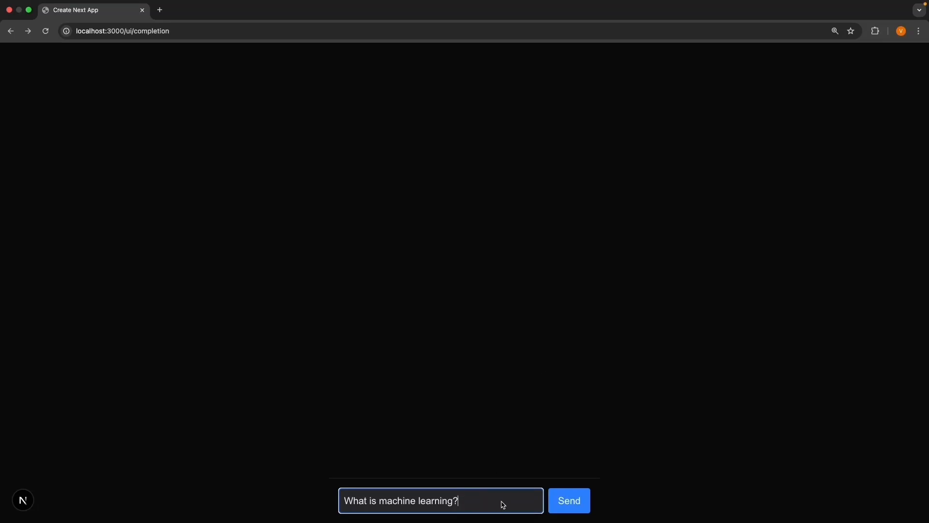
# Step: Submit the question "What is machine learning?" with the Send button
pyautogui.click(568, 501)
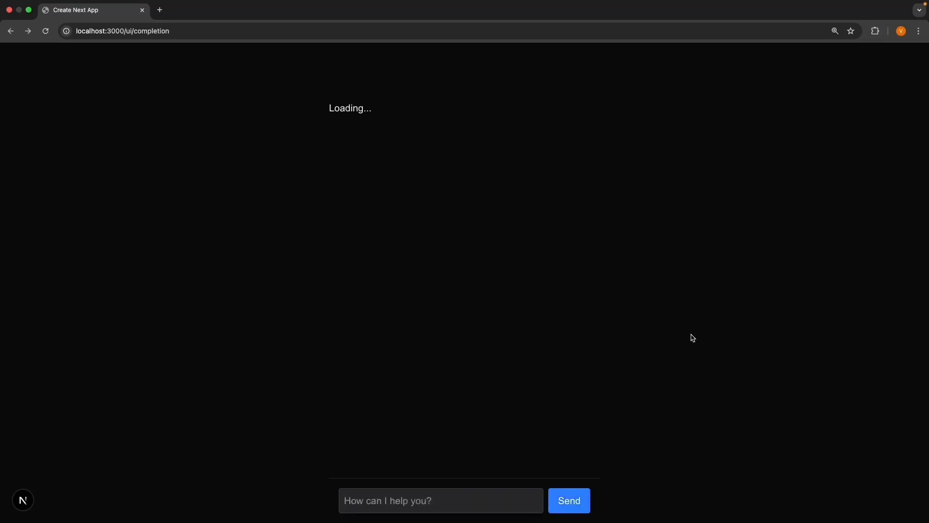
pyautogui.moveTo(613, 262)
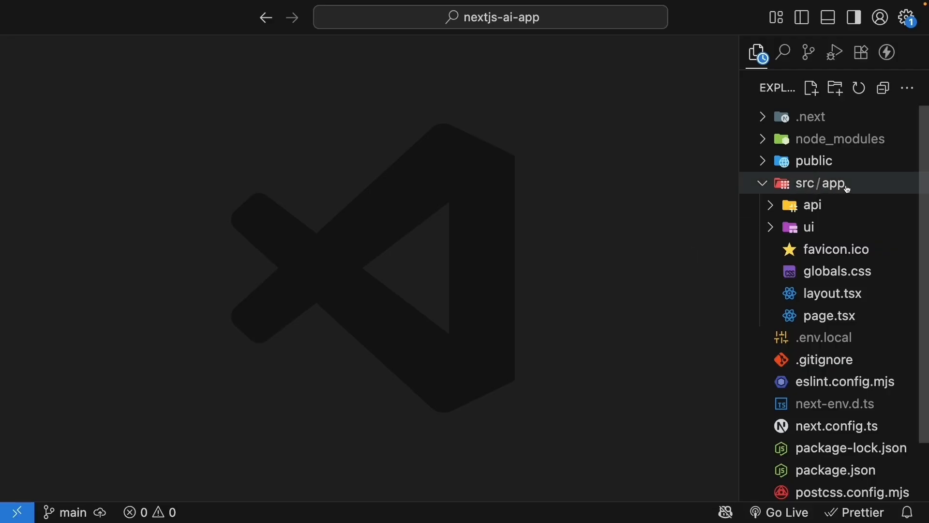
# Step: Create stream/route.ts under api/completion, glance at the completion route.ts, and return to the new file
pyautogui.click(829, 182)
pyautogui.write('route')
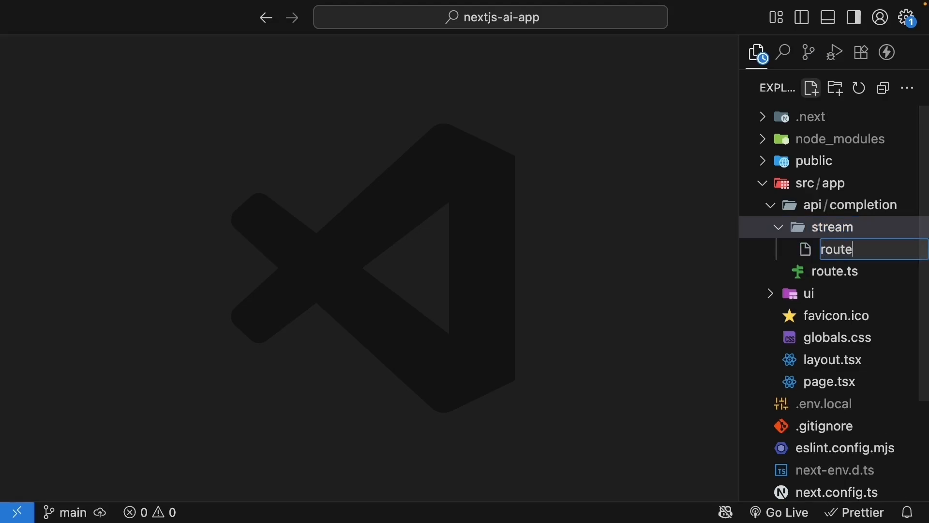
pyautogui.write('.ts')
pyautogui.press('Enter')
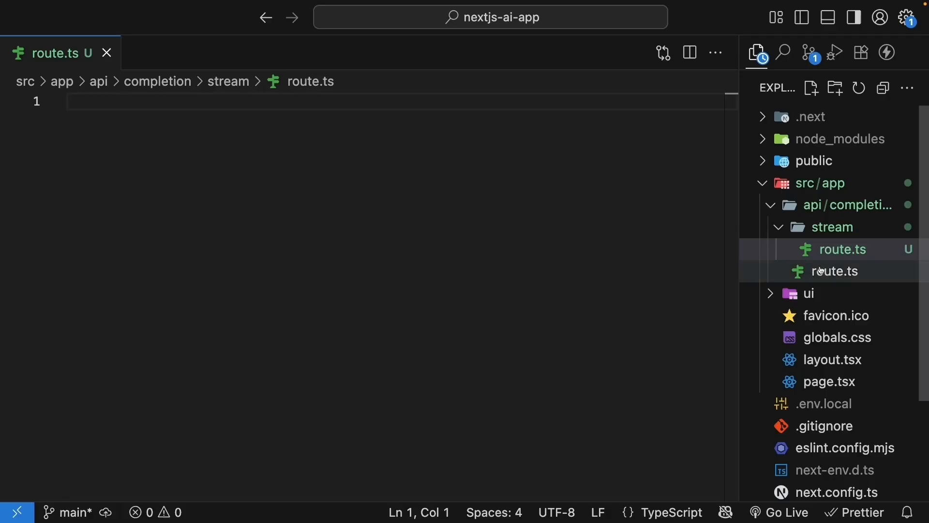
pyautogui.click(836, 271)
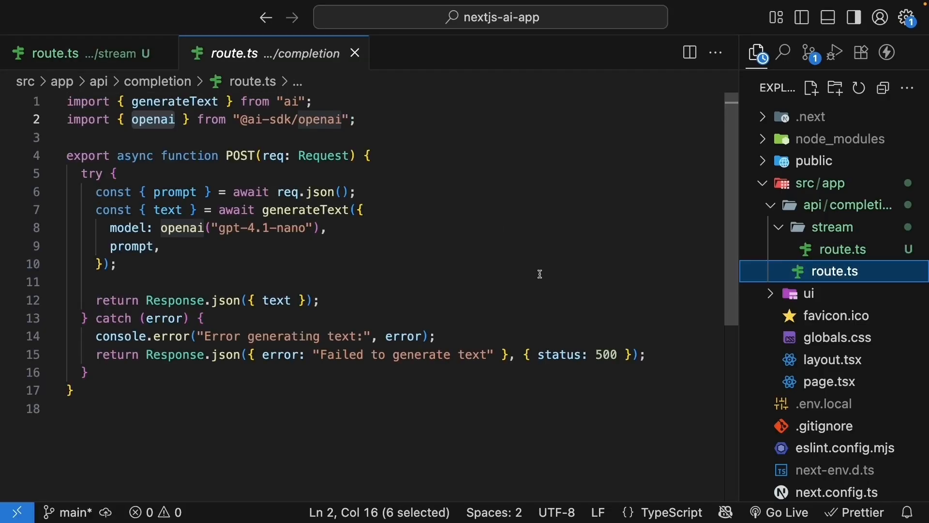
pyautogui.click(840, 249)
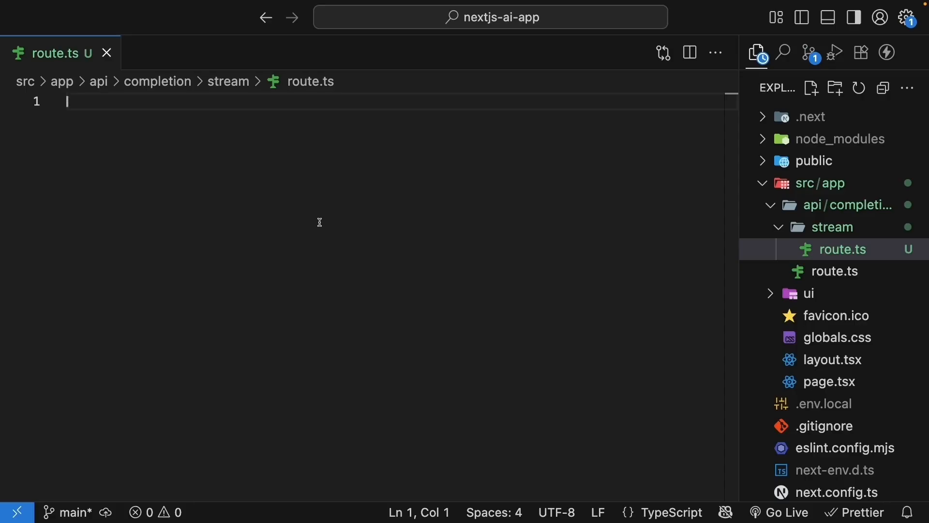
pyautogui.write('export async function POST() {')
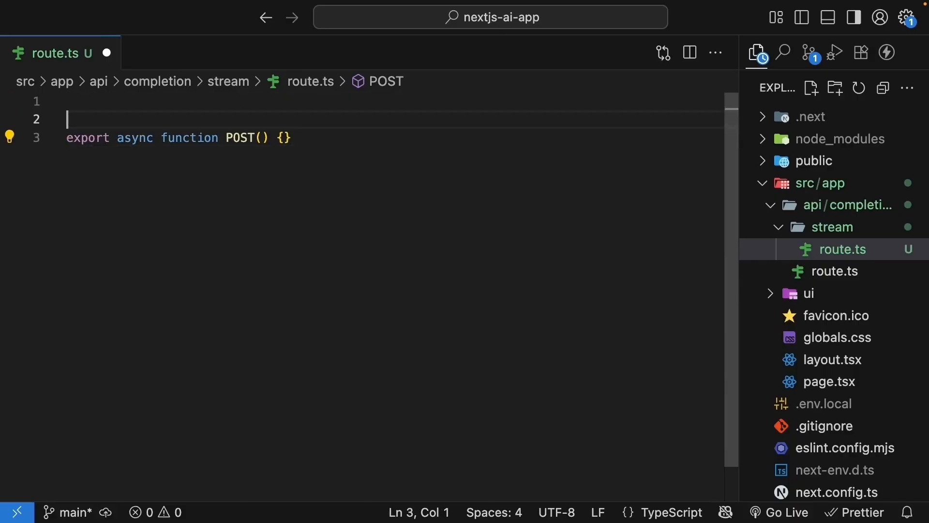
pyautogui.write('import { streamText } from "ai";')
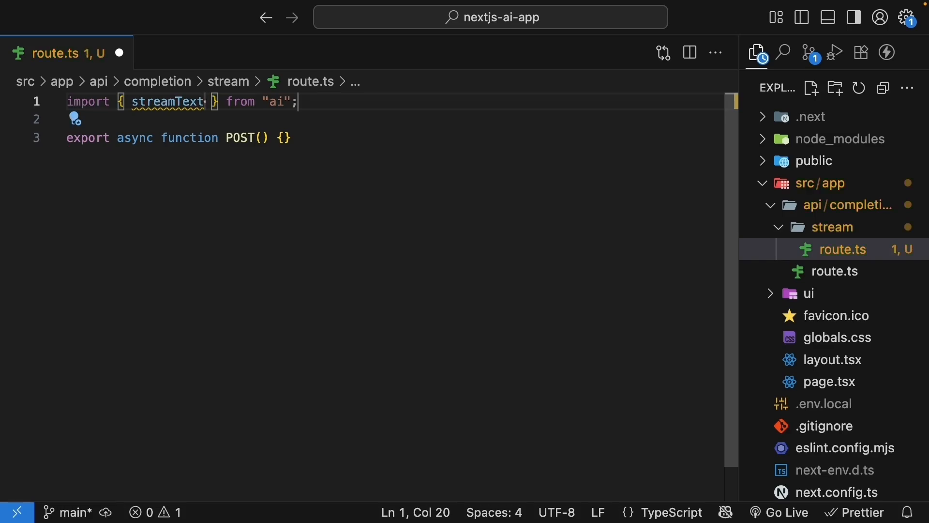
pyautogui.write('import {')
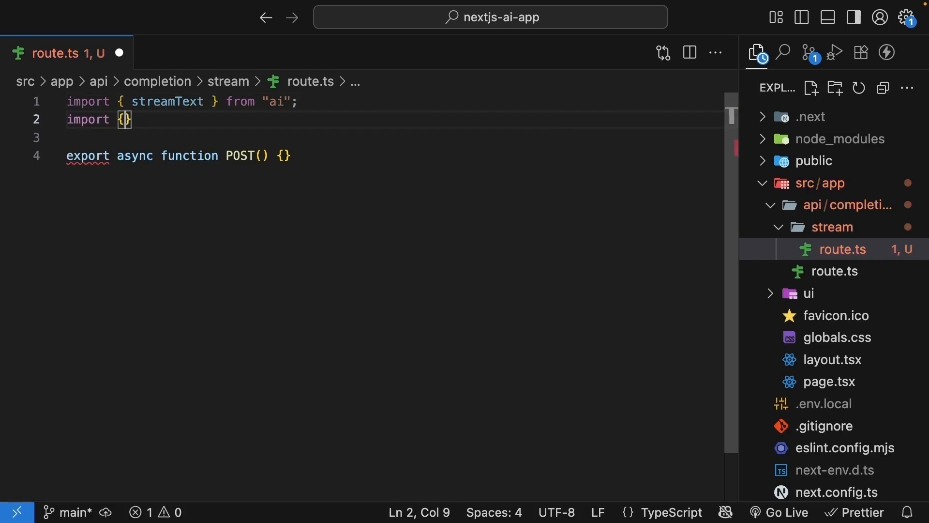
pyautogui.write('openai } from "@ai-sdk/openai";')
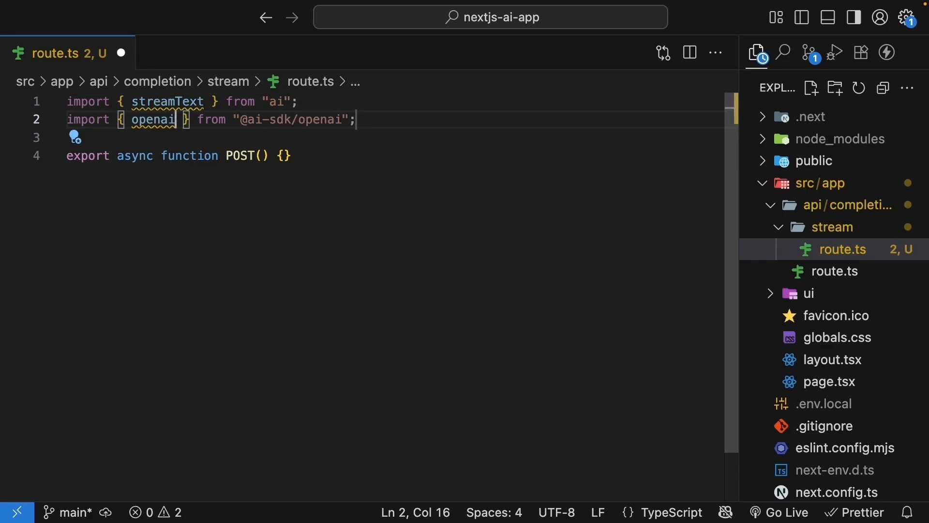
# Step: Export an async POST(req: Request) that starts destructuring prompt from the body
pyautogui.doubleClick(168, 101)
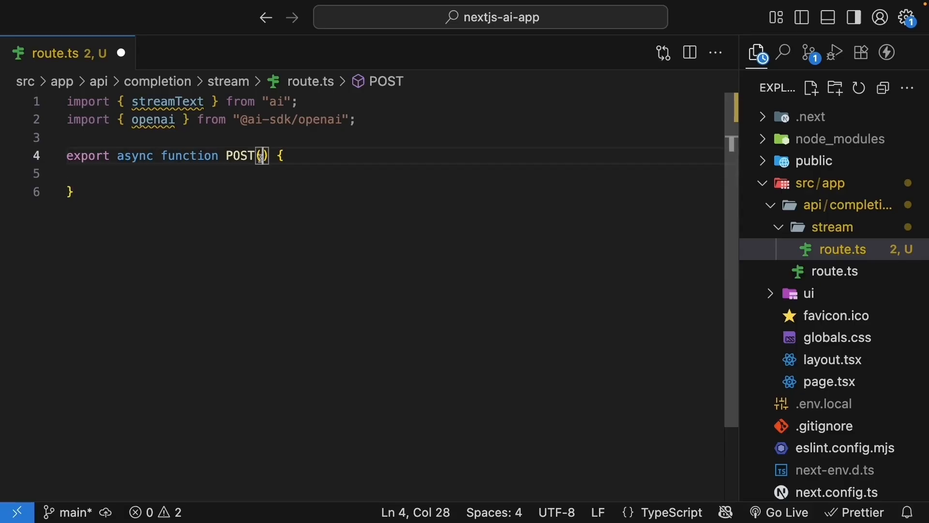
pyautogui.write('req: Request')
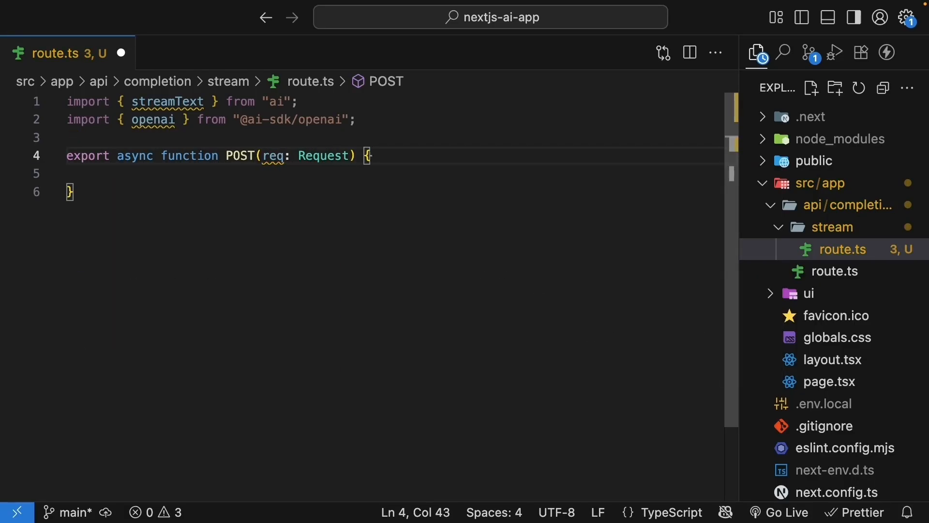
pyautogui.write('const { prompt } = await req.json(')
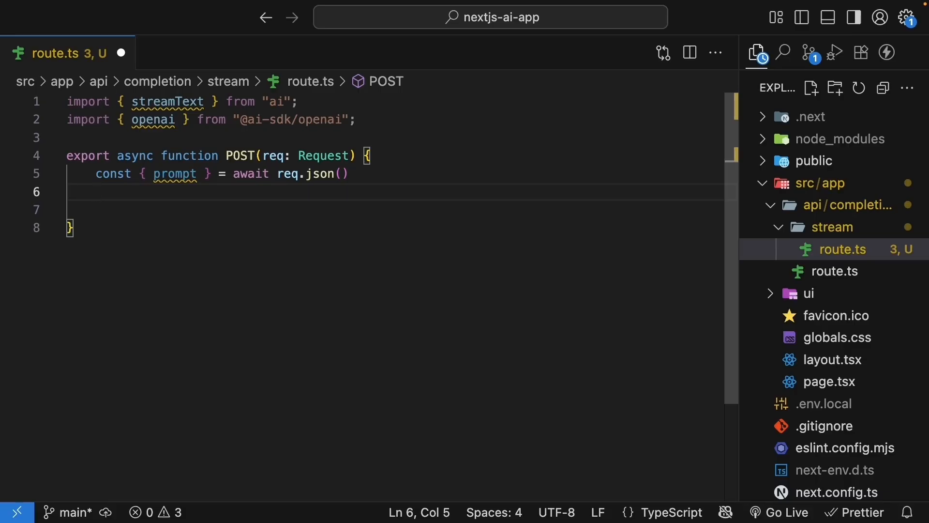
# Step: Call streamText with model openai("gpt-4.1-nano") and the prompt, then save
pyautogui.write('streamText')
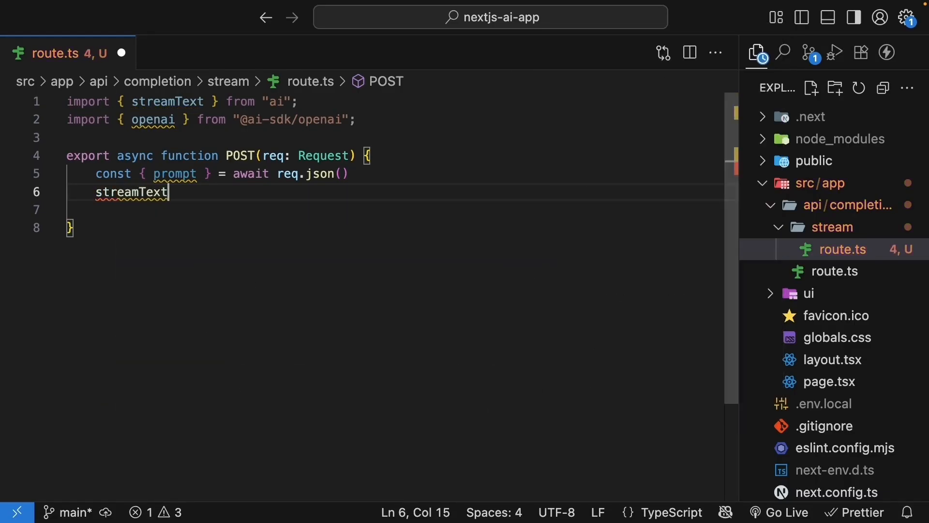
pyautogui.write('({')
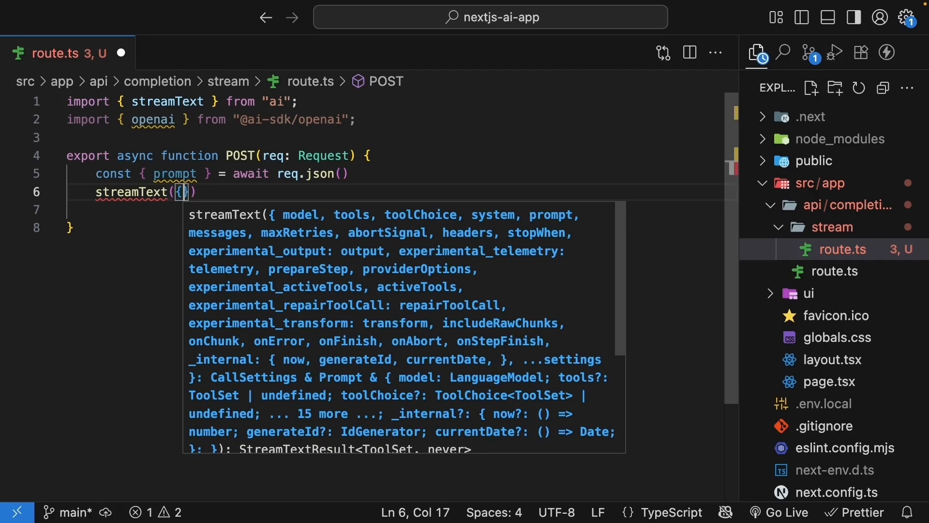
pyautogui.write('model')
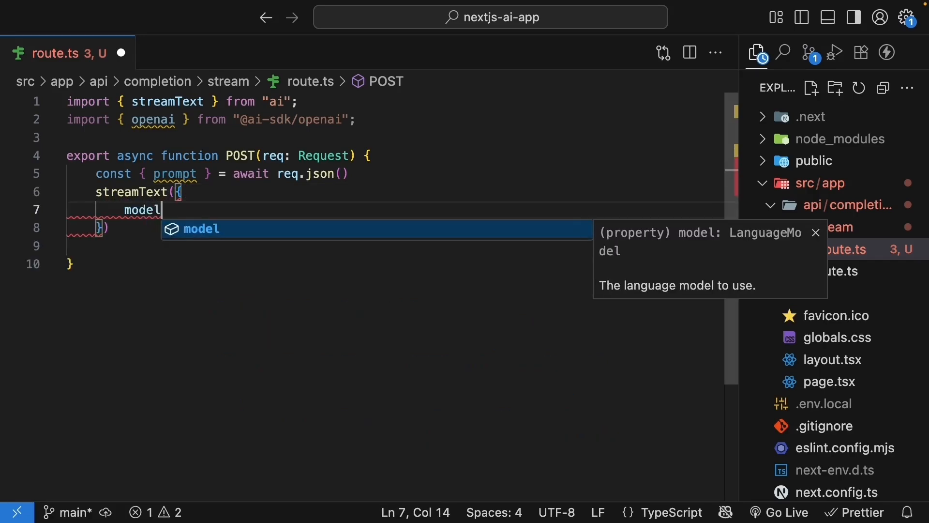
pyautogui.write(': open')
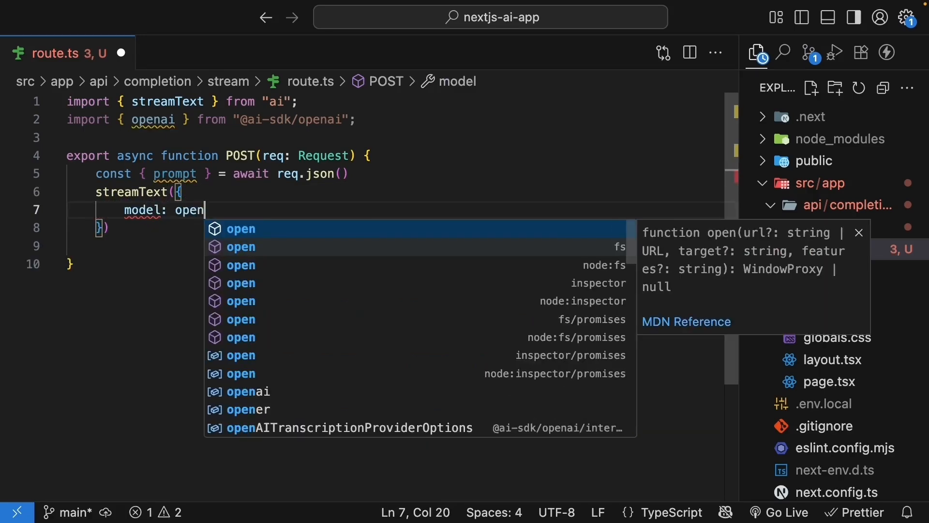
pyautogui.write('ai("gpt"')
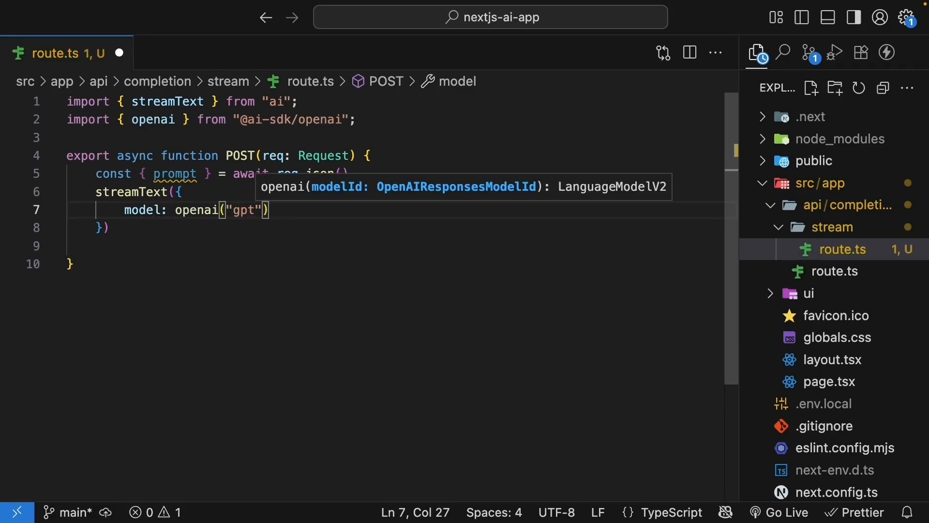
pyautogui.write('-4.1-nano')
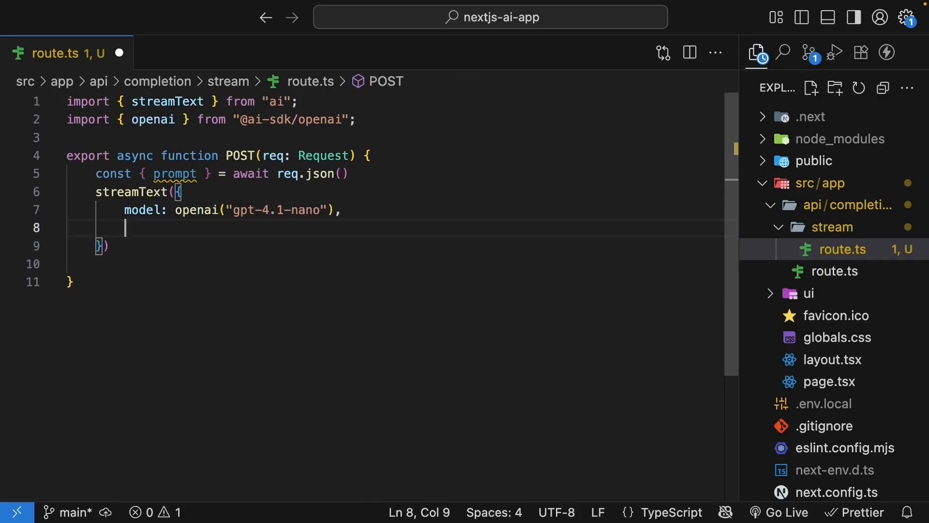
pyautogui.write('prompt')
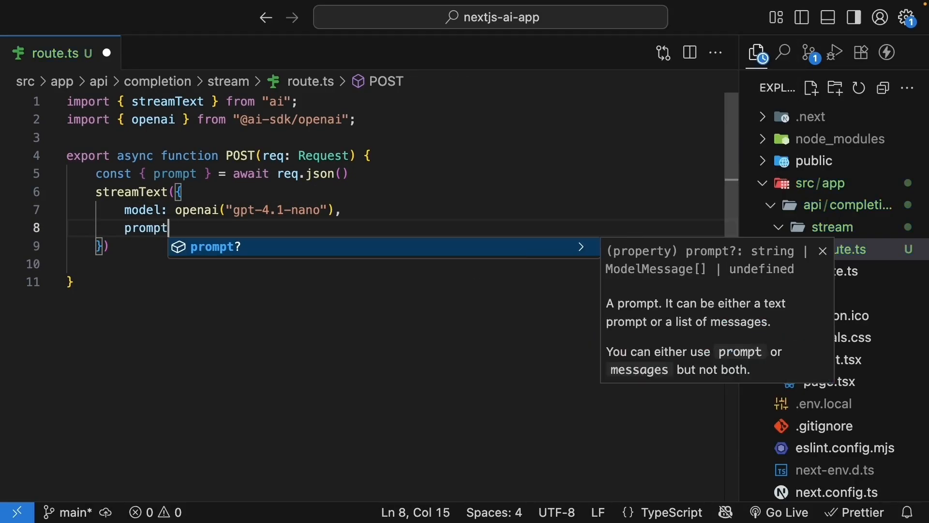
pyautogui.write(': prompt')
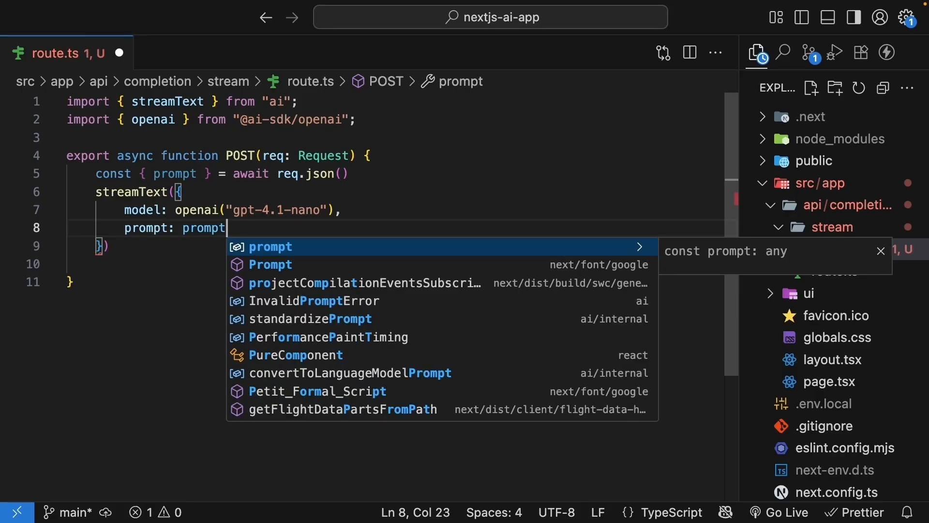
pyautogui.press('Backspace')
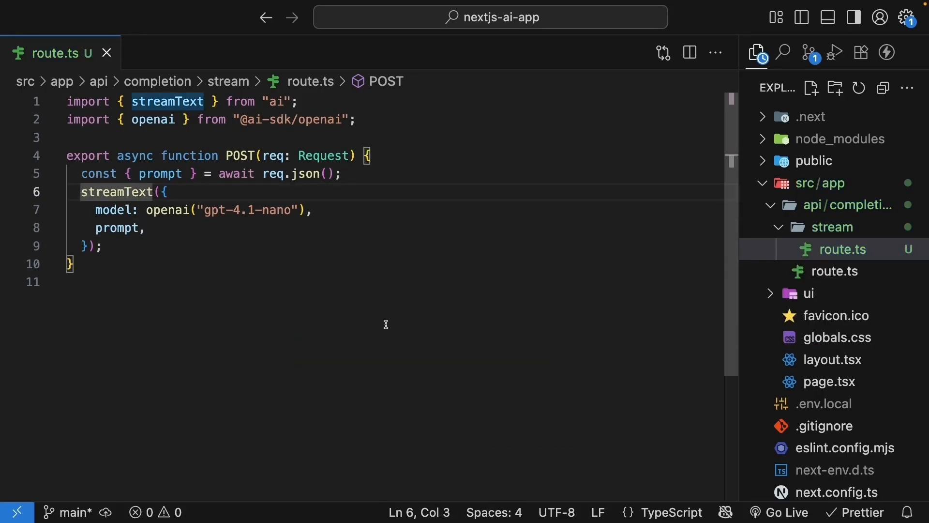
# Step: Store the call in const result and return result.toUIMessageStreamResponse()
pyautogui.write('const result =')
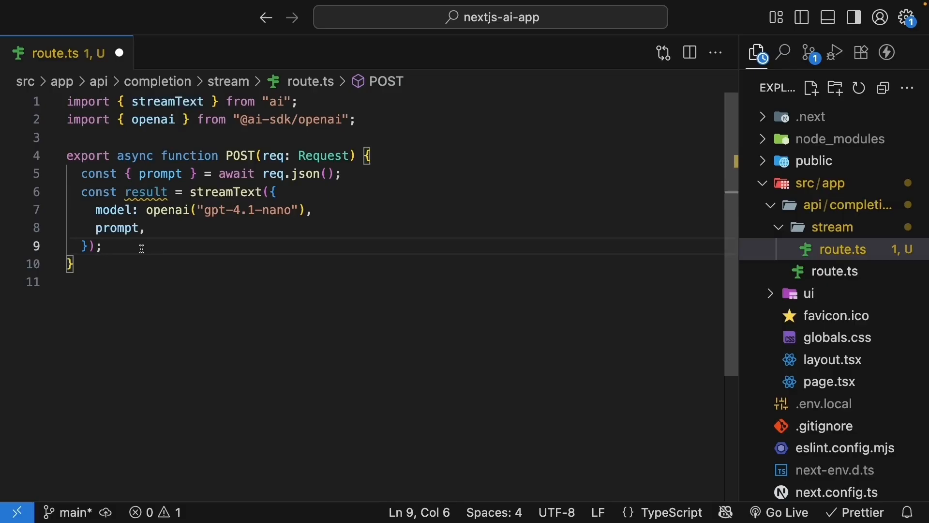
pyautogui.press('Enter')
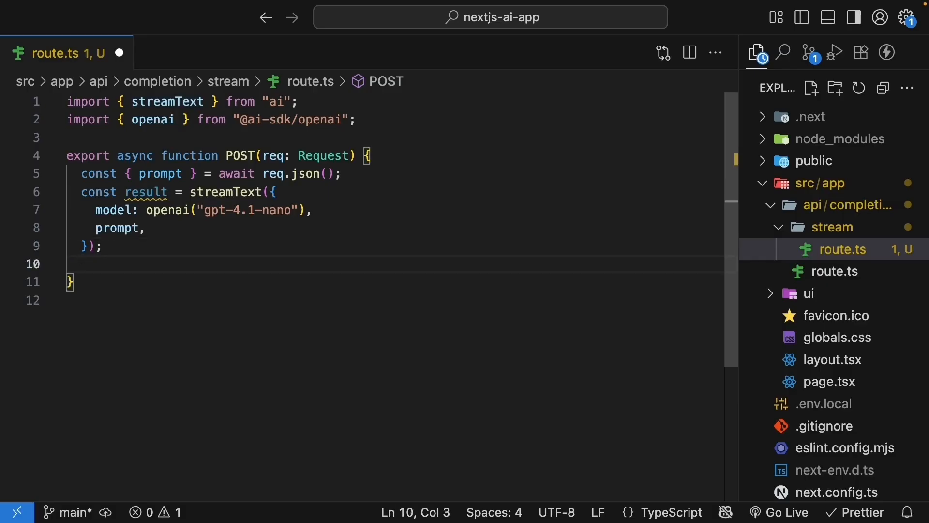
pyautogui.write('retu')
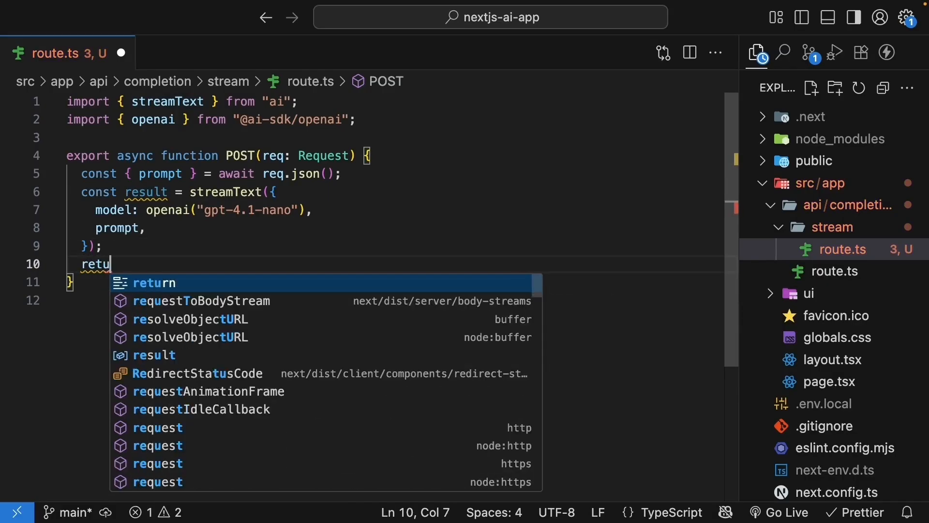
pyautogui.write('rn result.')
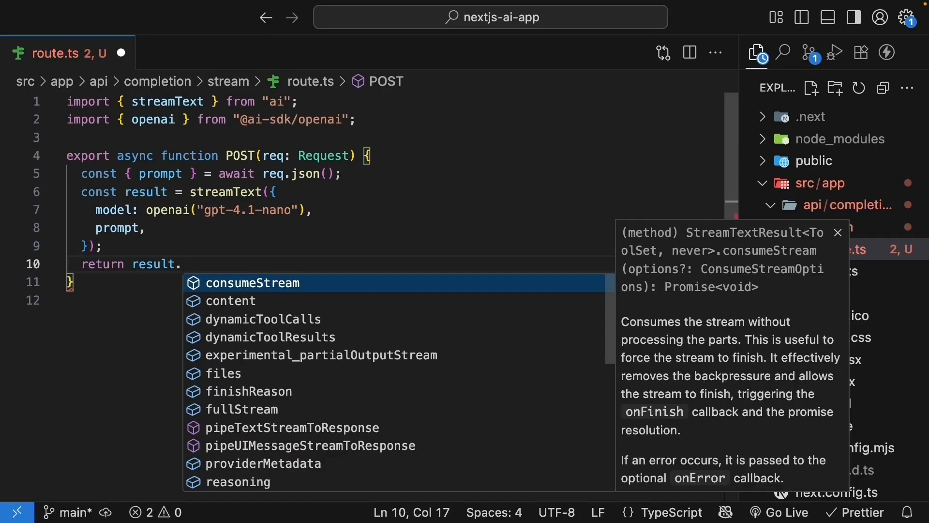
pyautogui.write('toUIMessageStreamResponse();')
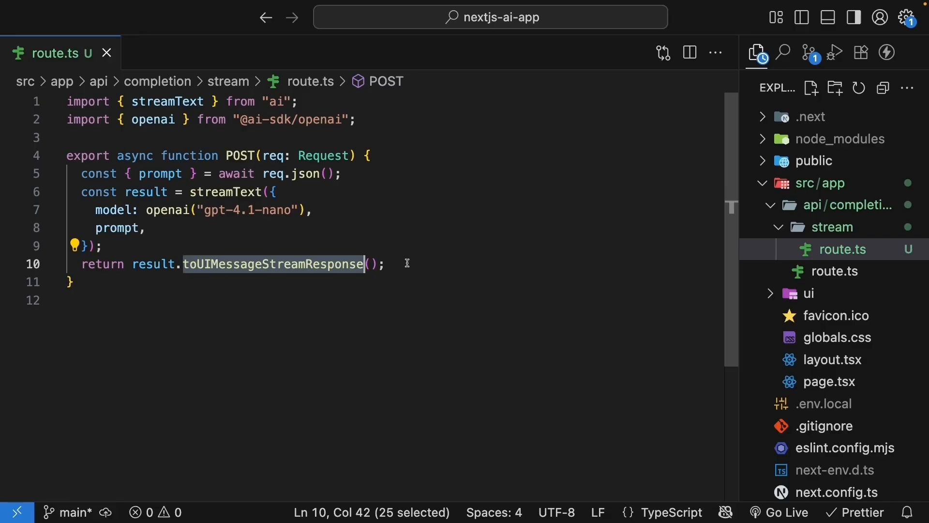
pyautogui.click(385, 263)
pyautogui.write('} catch')
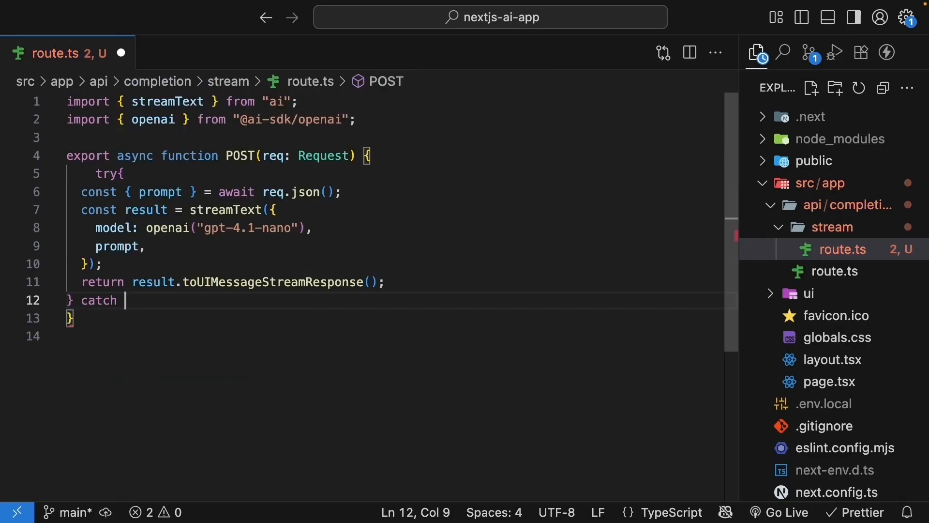
# Step: Add a catch that logs the error and returns new Response("Failed to stream text", { status: 500 })
pyautogui.write('(error) {')
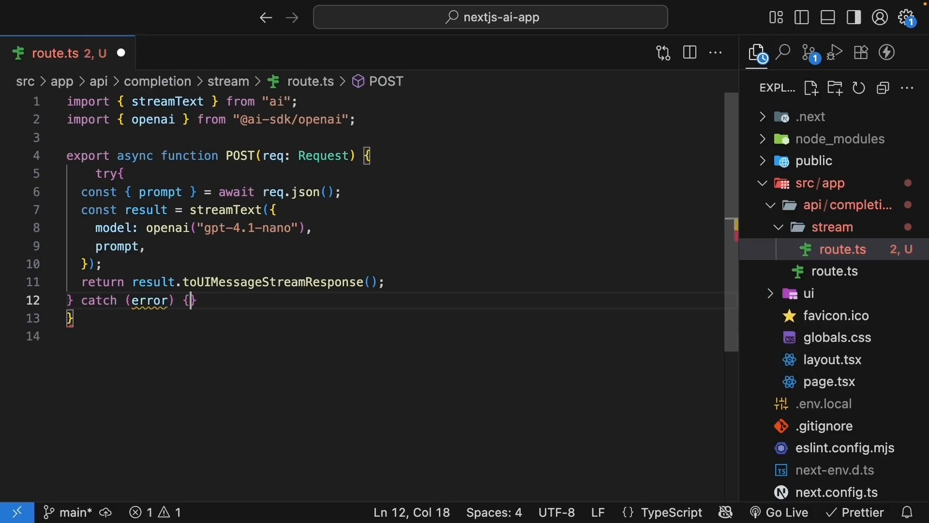
pyautogui.write('console.error("Error streami')
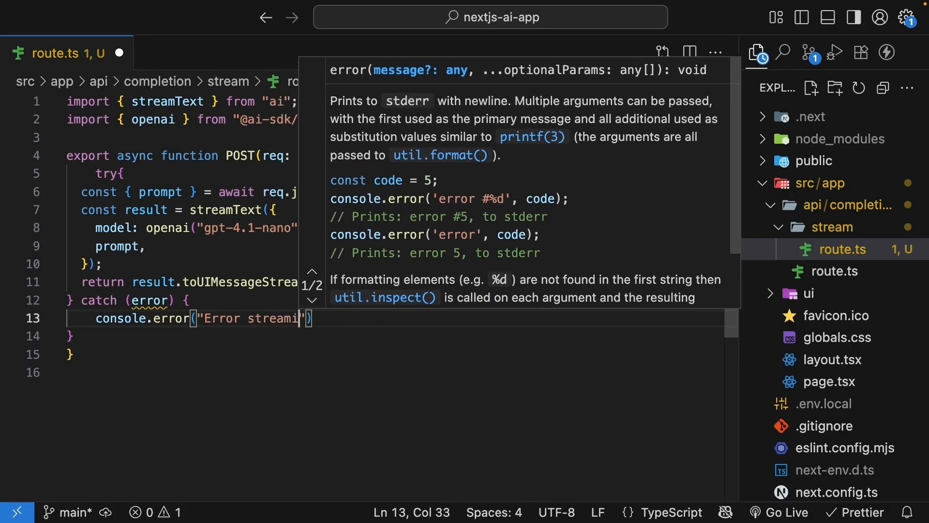
pyautogui.write('return new Response("Failed')
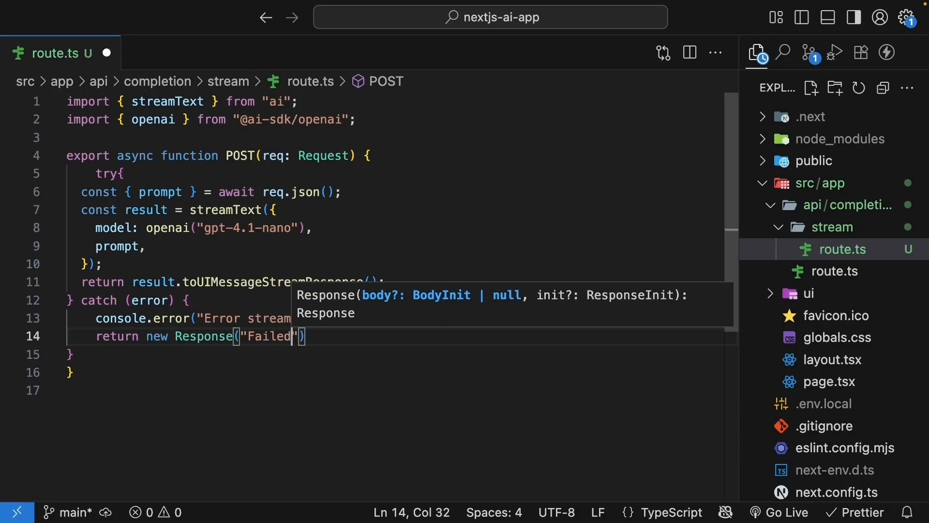
pyautogui.write('to stream text", { status: 500')
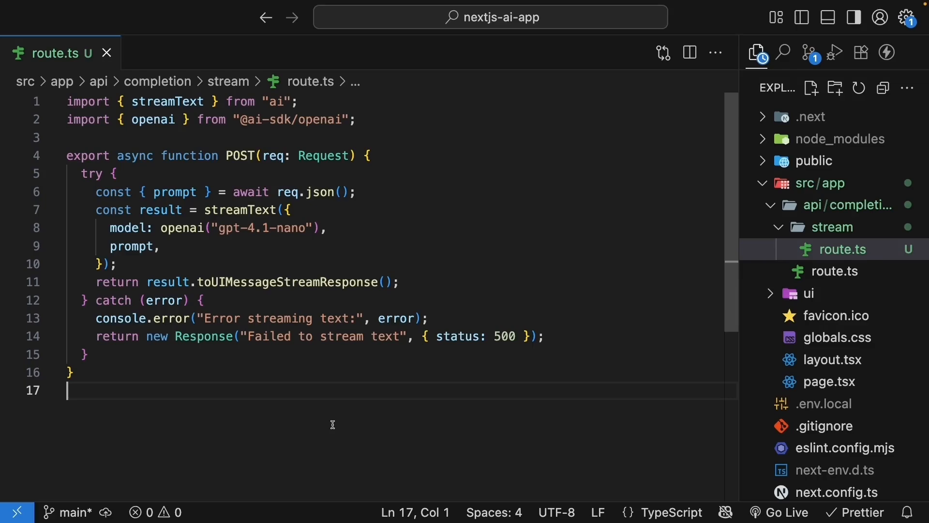
pyautogui.click(838, 271)
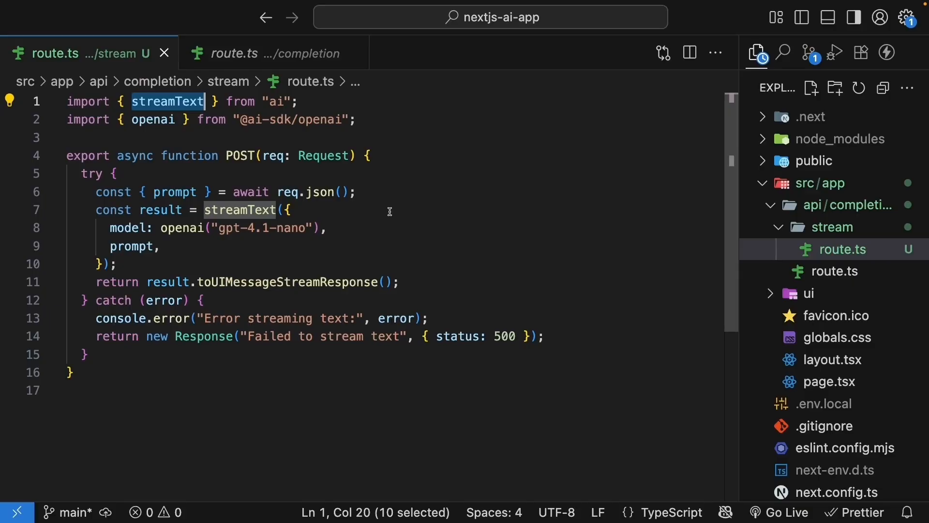
pyautogui.doubleClick(287, 281)
pyautogui.write('pa')
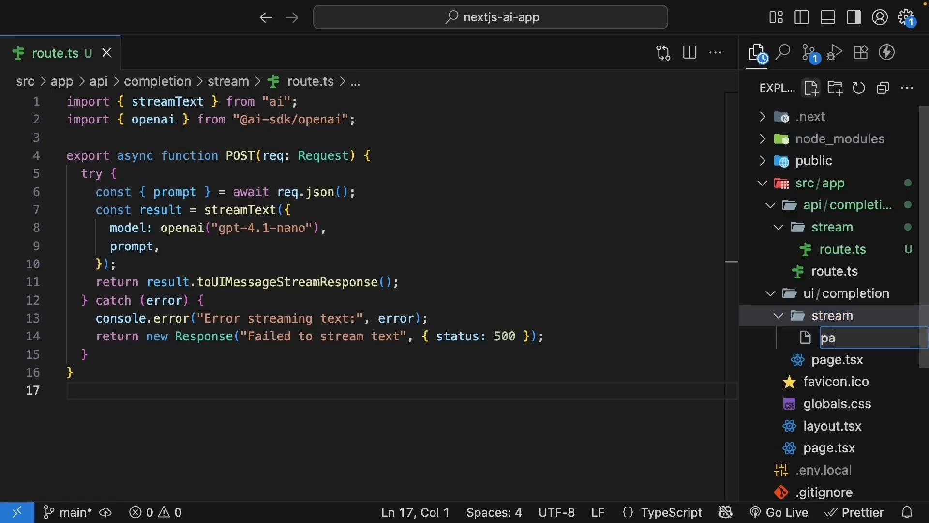
# Step: Create page.tsx with "use client" and an exported default StreamPage function
pyautogui.press('Enter')
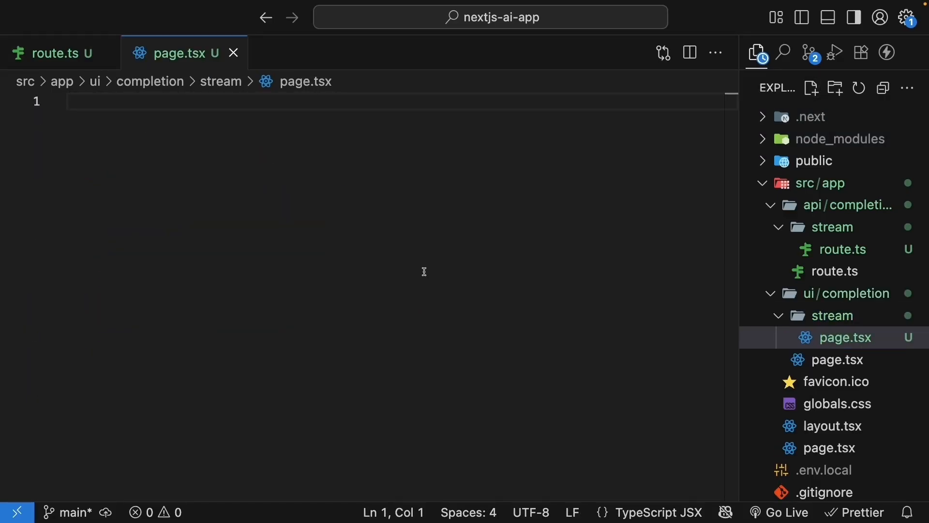
pyautogui.write('"use client";')
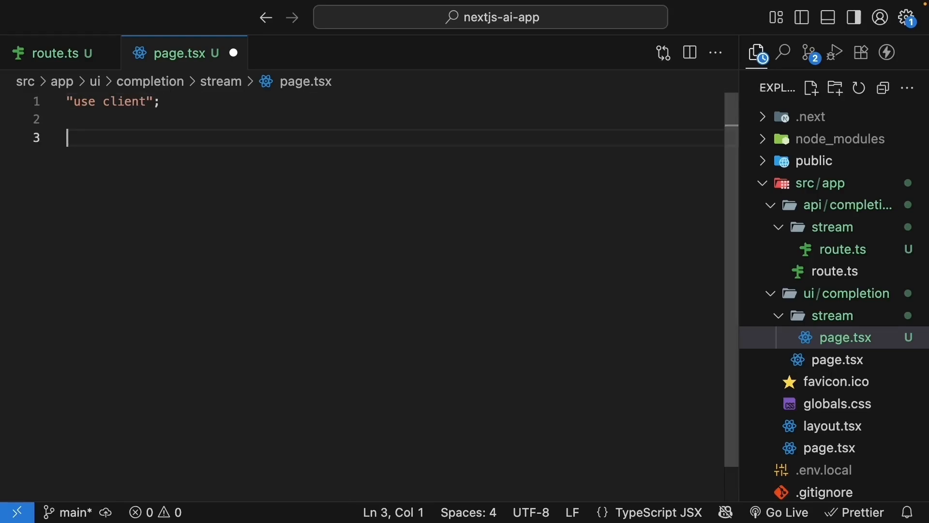
pyautogui.write('export default')
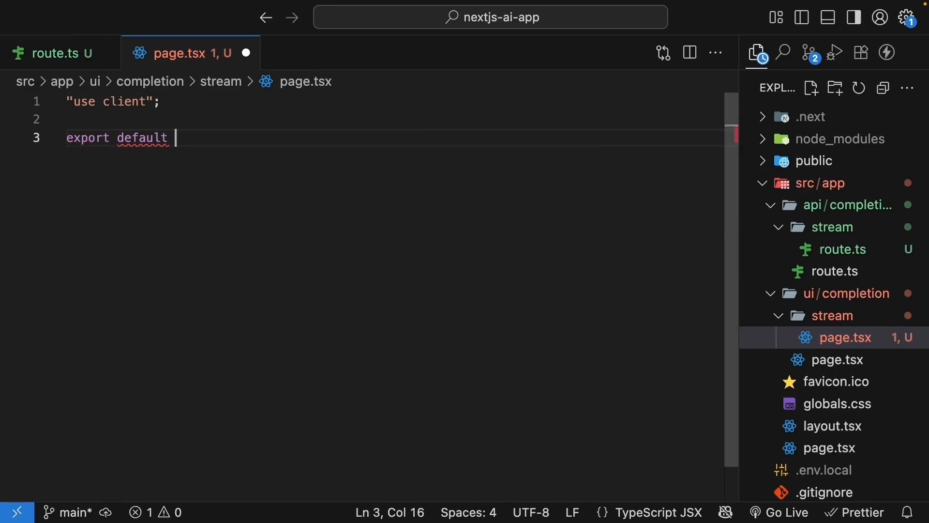
pyautogui.write('function StreamPage() {')
pyautogui.write('return <div>Stream page</div>;')
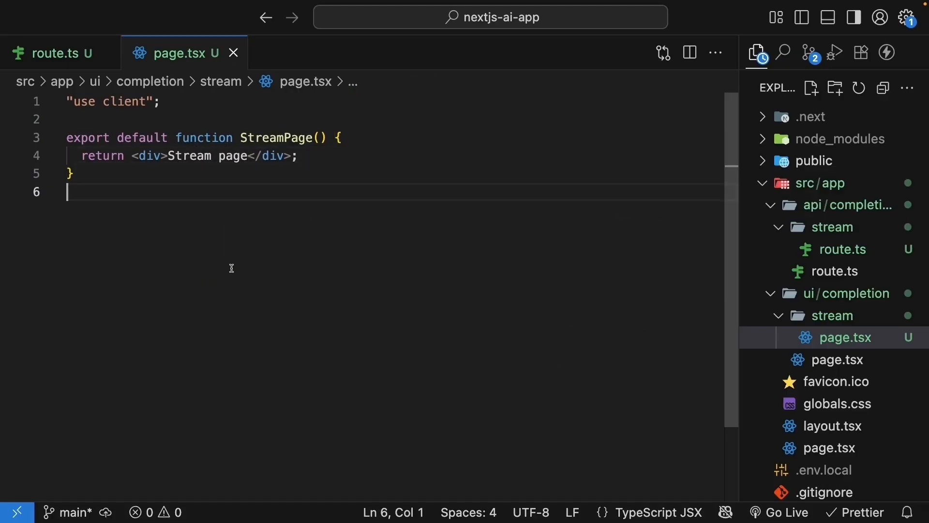
pyautogui.moveTo(191, 212)
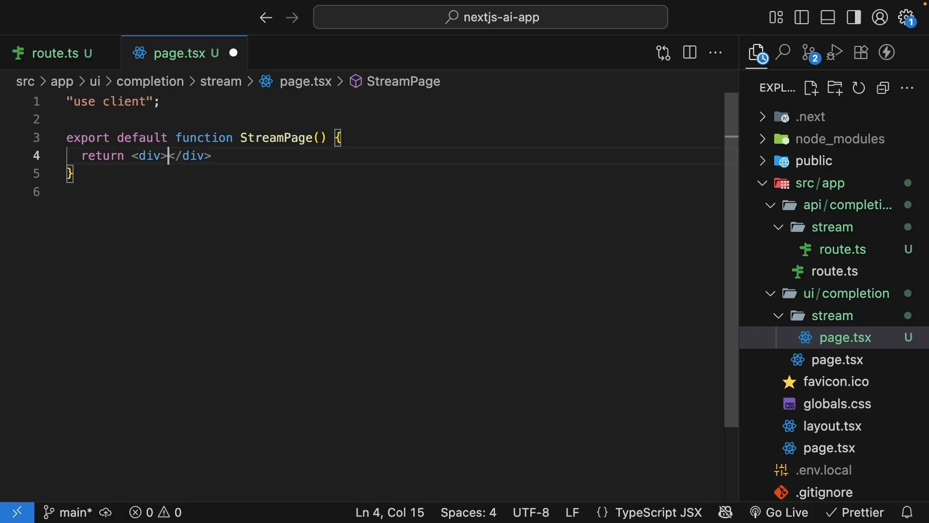
# Step: Return a div with a "Display ... here" comment, a form with an input placeholder and a Send button
pyautogui.write('{/*  */}')
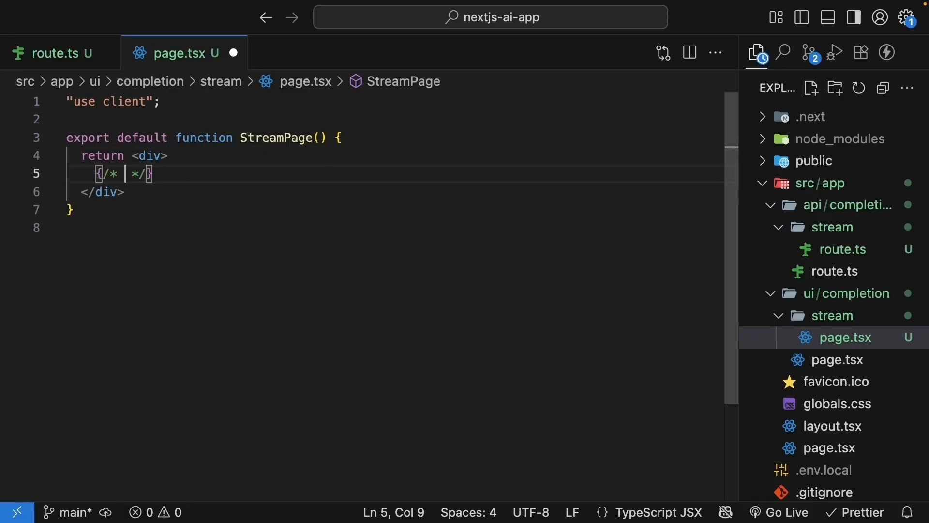
pyautogui.write('Display area for streaming text will go')
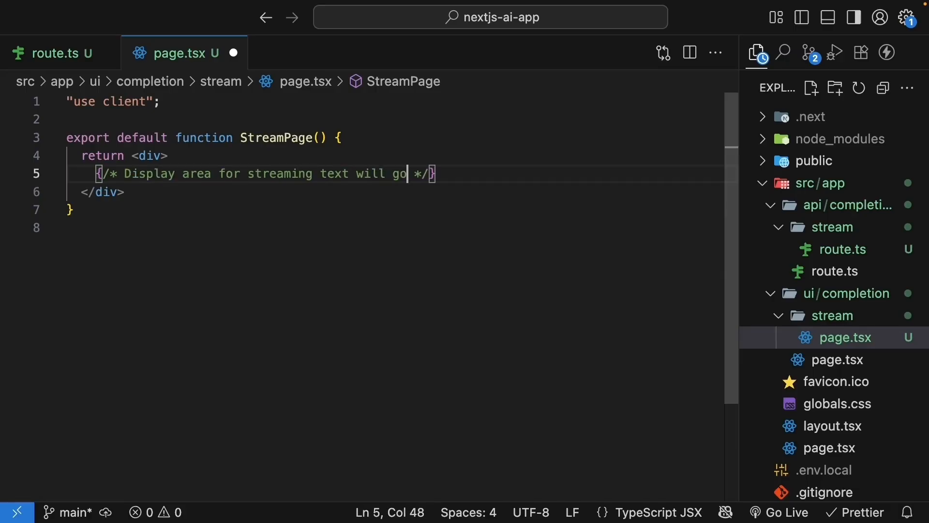
pyautogui.write('here')
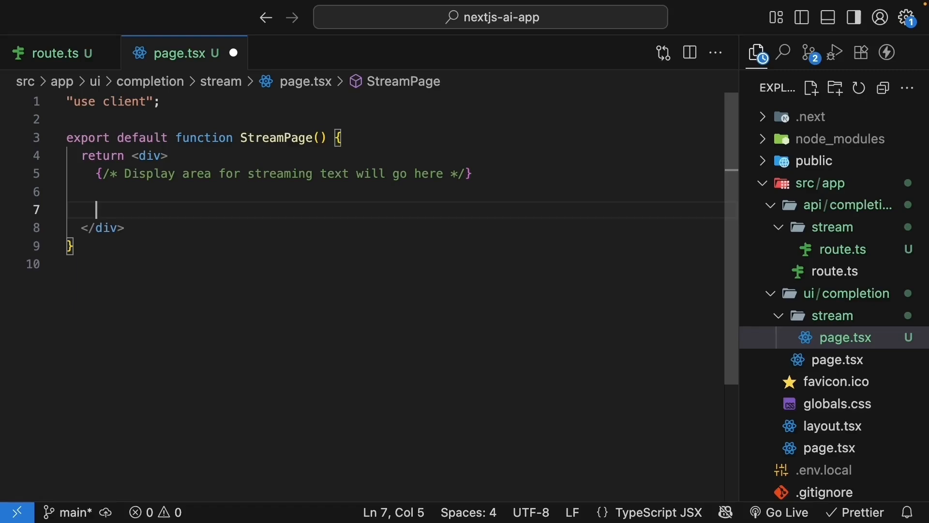
pyautogui.write('<form>')
pyautogui.write('<div></div>')
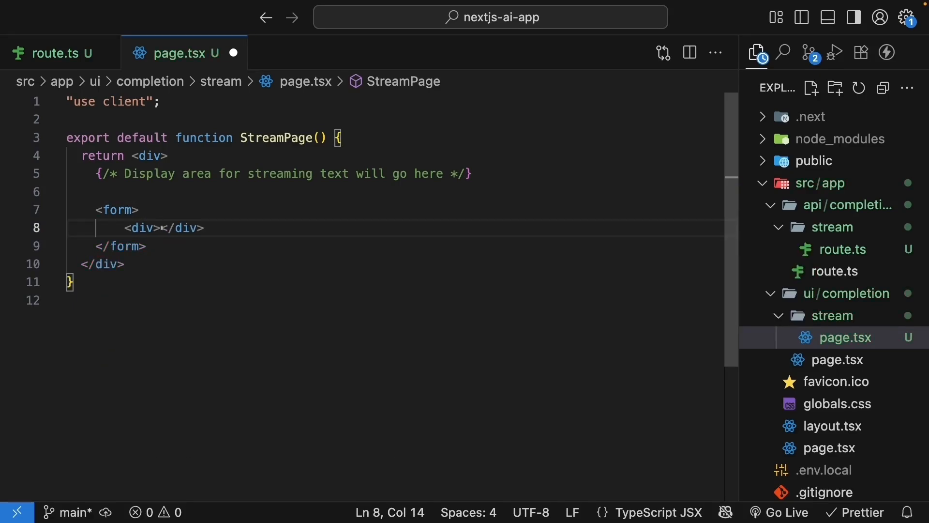
pyautogui.write('<input />')
pyautogui.write('<button></button>')
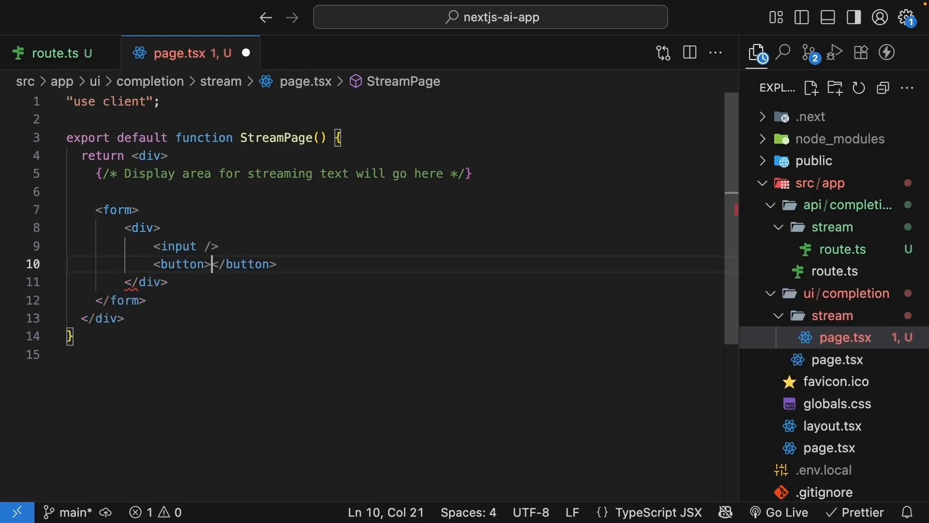
pyautogui.write('Send')
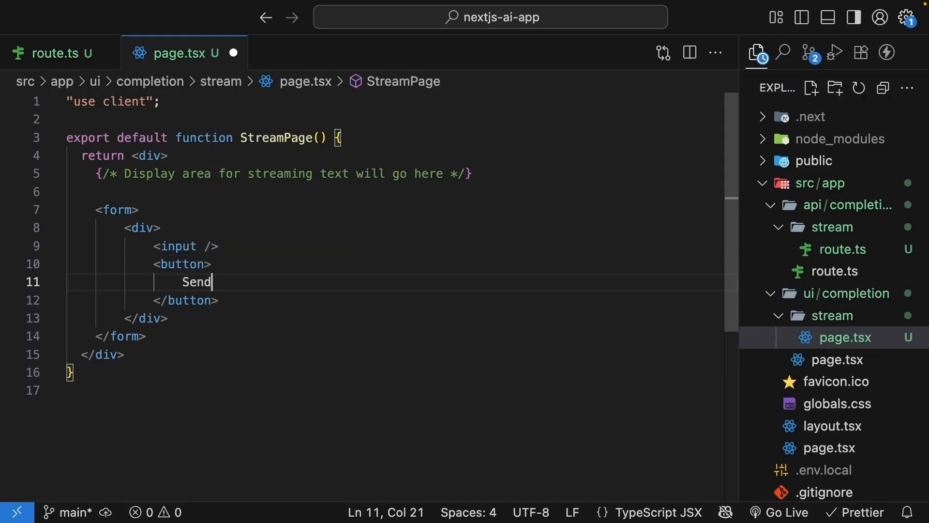
pyautogui.write('placeholder="H"')
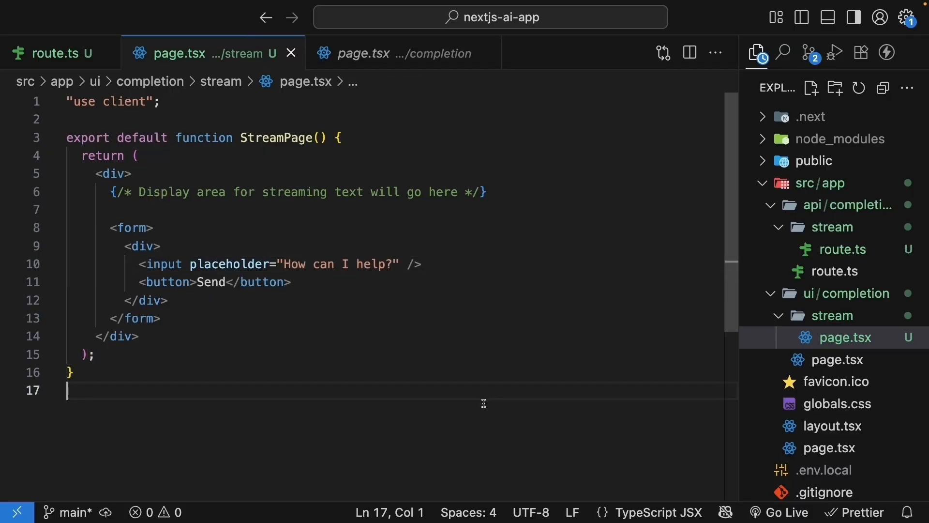
# Step: Review the completion page.tsx for reference and return to the new stream page
pyautogui.click(836, 359)
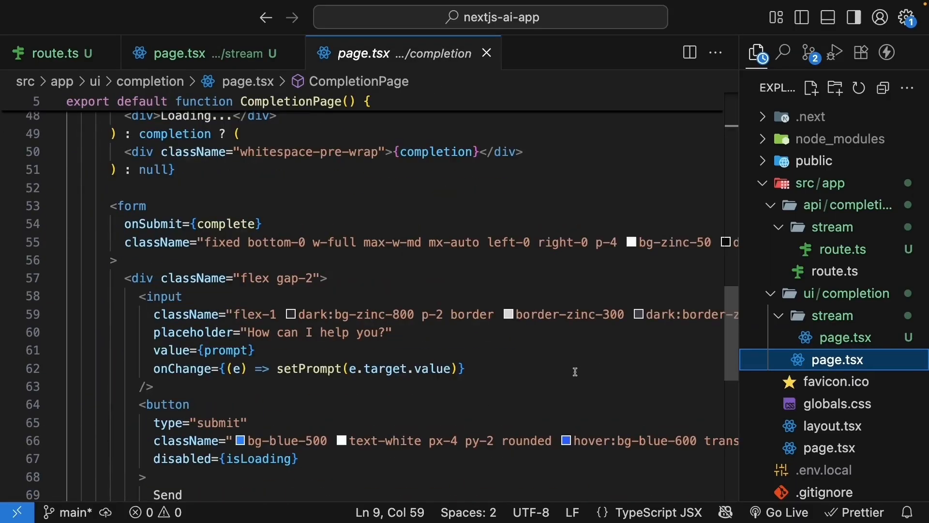
pyautogui.scroll(-3)
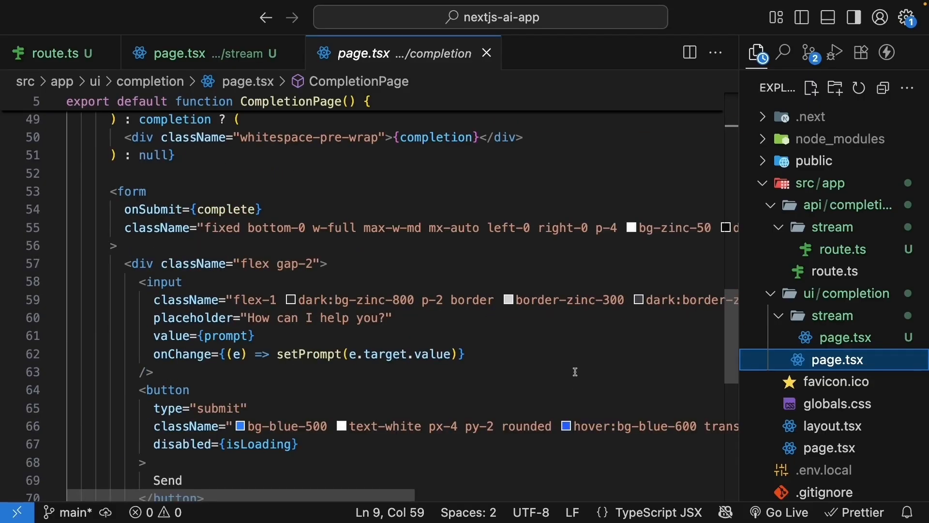
pyautogui.click(839, 336)
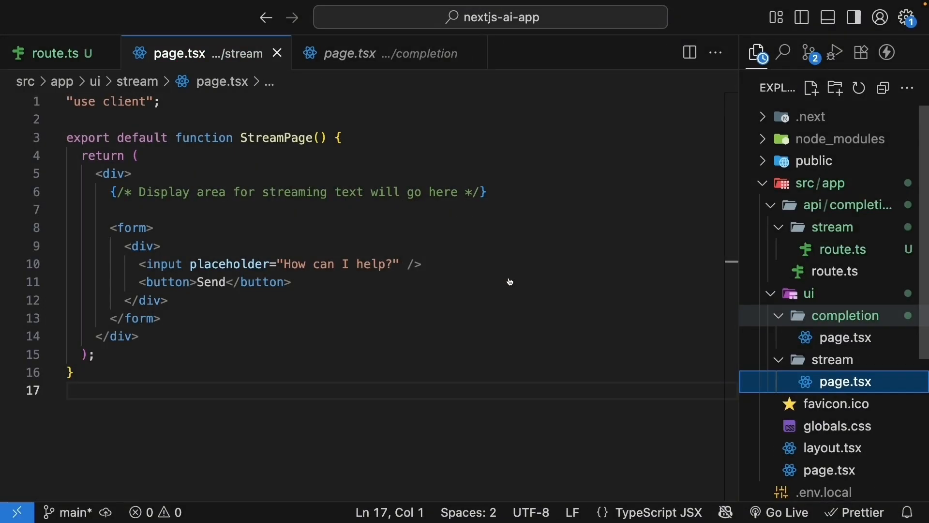
# Step: Move the stream route folder directly under api and confirm the Move prompt
pyautogui.click(831, 227)
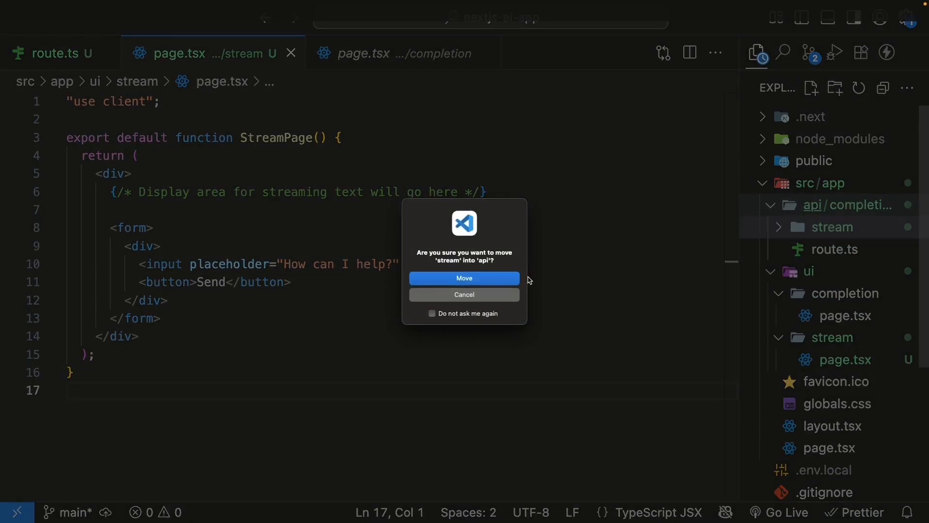
pyautogui.click(464, 278)
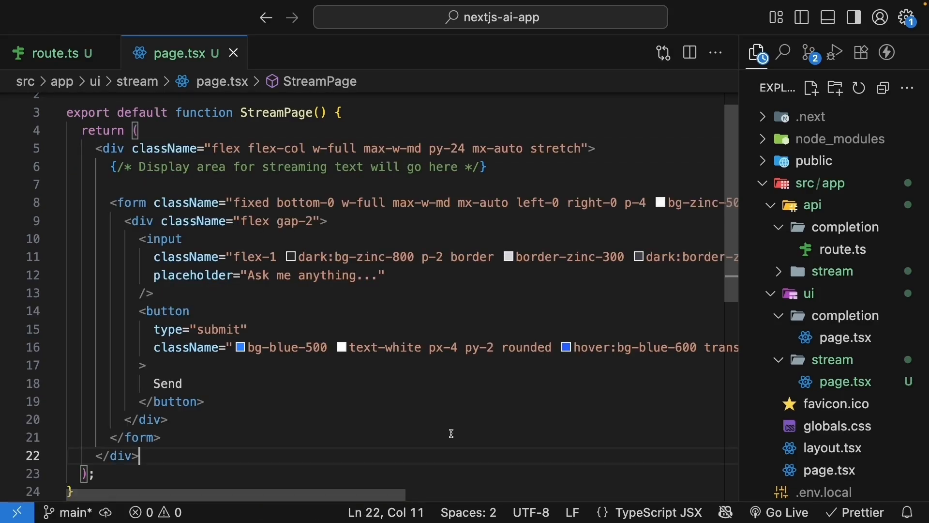
pyautogui.moveTo(387, 458)
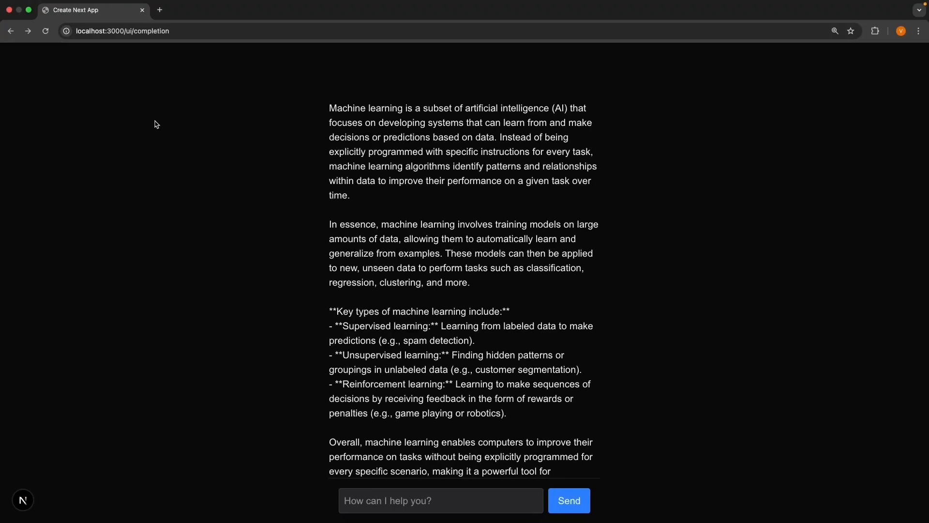
# Step: Navigate the browser to localhost:3000/ui/stream
pyautogui.write('localhost:3000/ui/s')
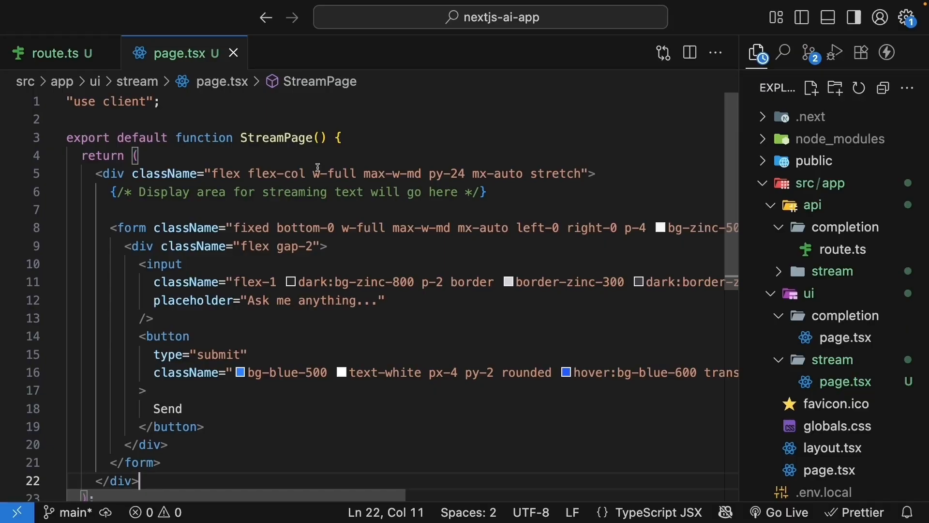
# Step: Import useCompletion and call it with api: "/api/stream" in StreamPage
pyautogui.write('i')
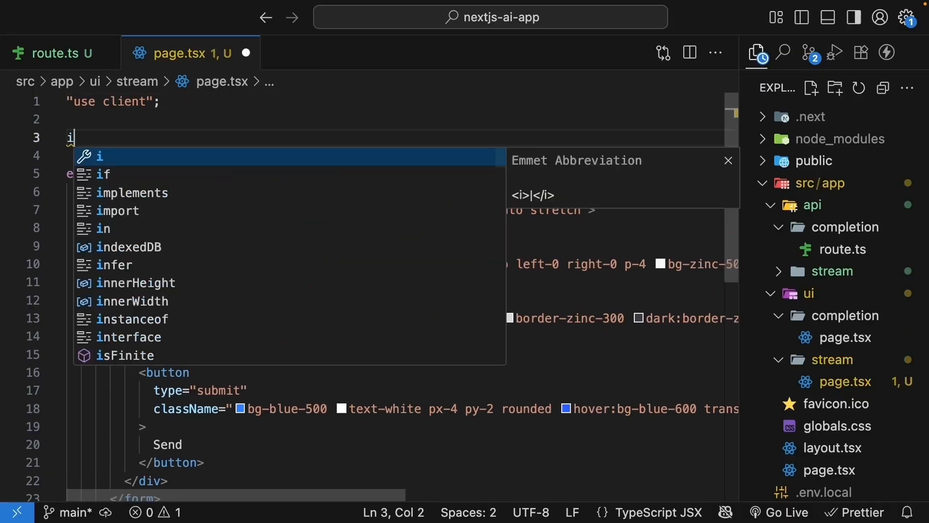
pyautogui.write('mport { useCompletion } from "@ai-sdk/react";')
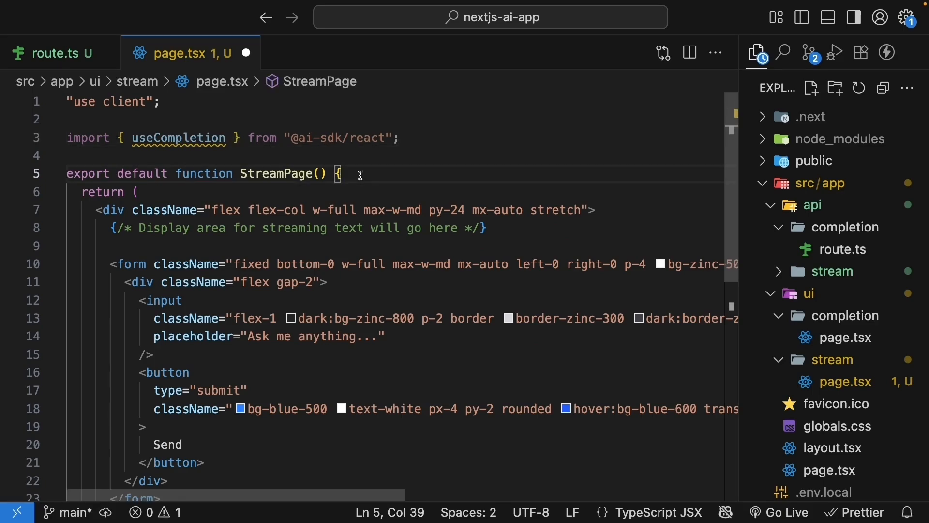
pyautogui.write('useCompletion')
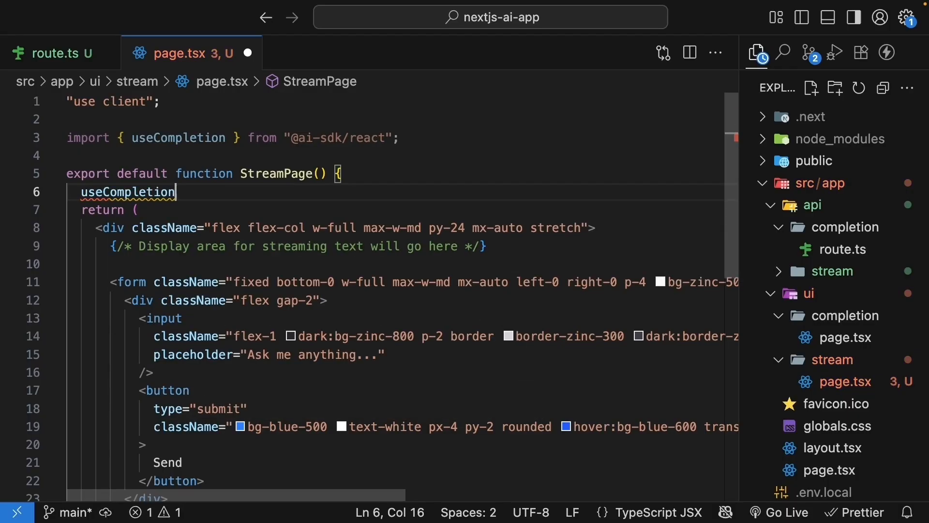
pyautogui.write('()')
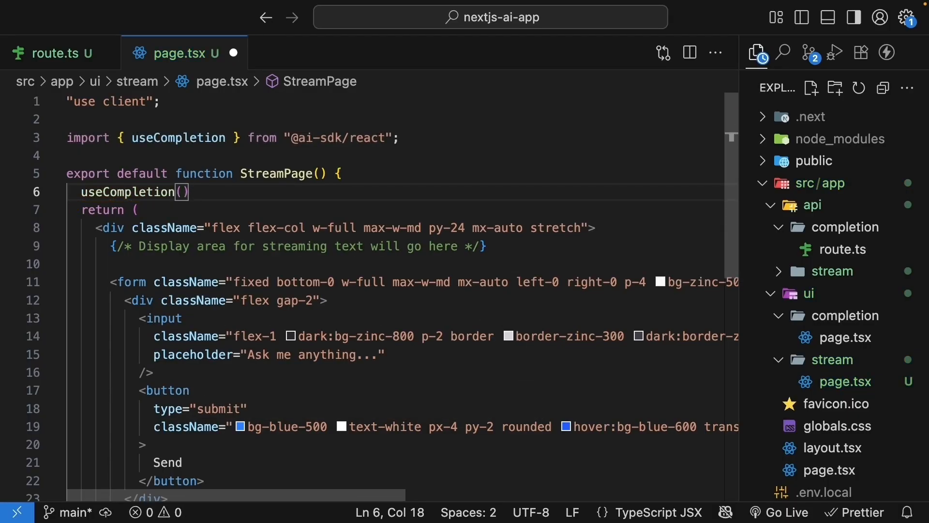
pyautogui.write('{')
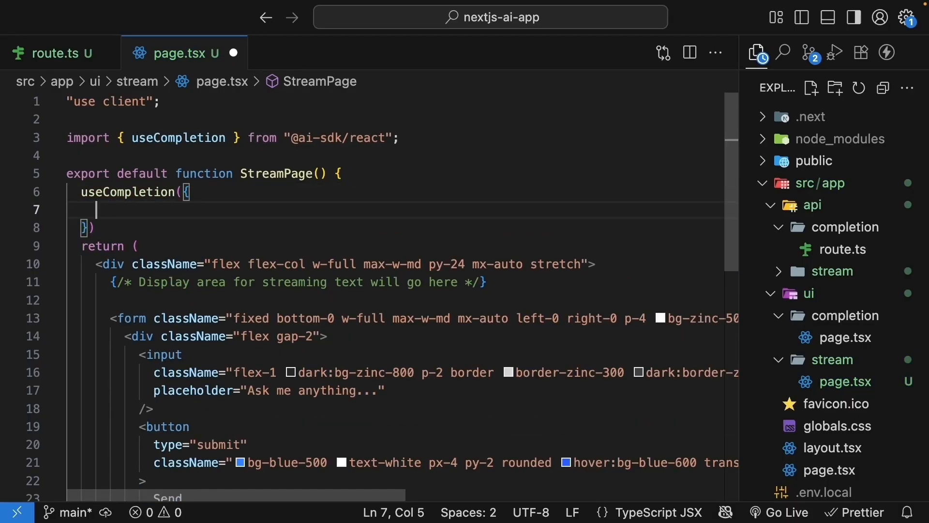
pyautogui.write('a')
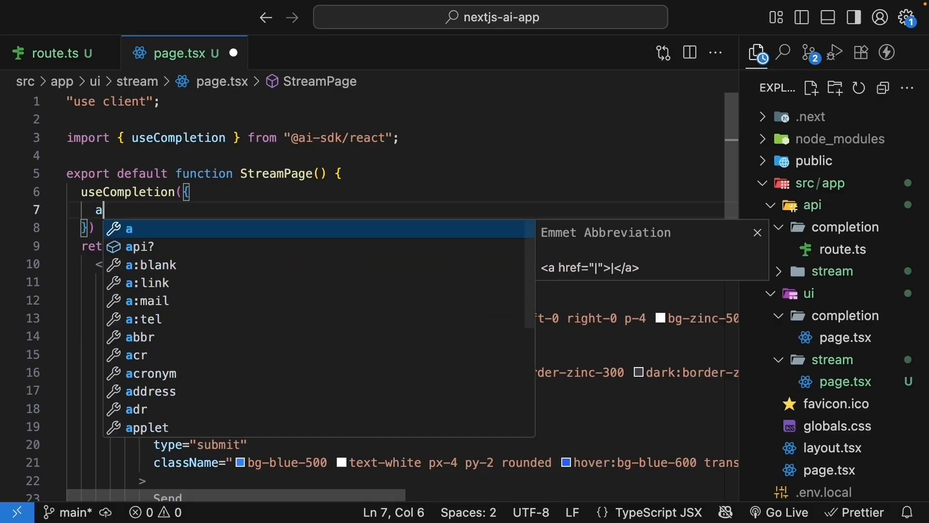
pyautogui.write('pi: "/api"')
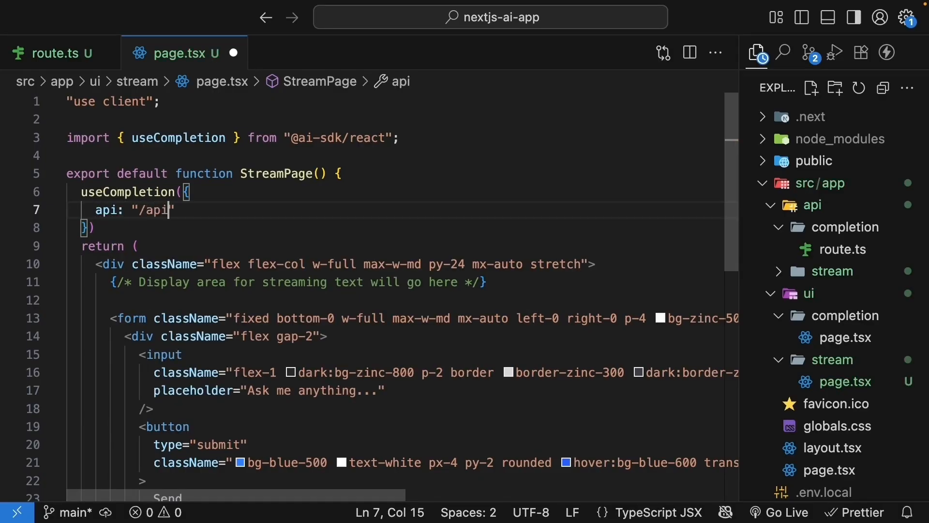
pyautogui.write('/stream')
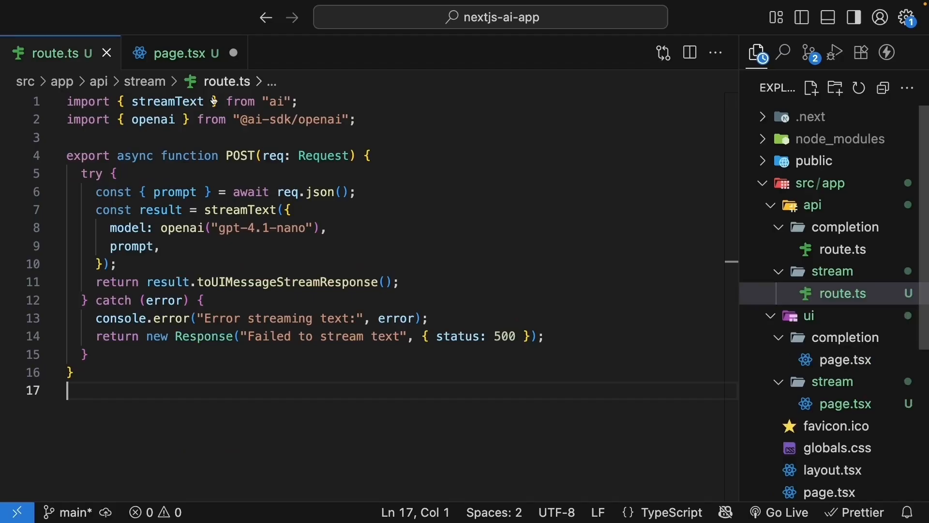
pyautogui.click(181, 52)
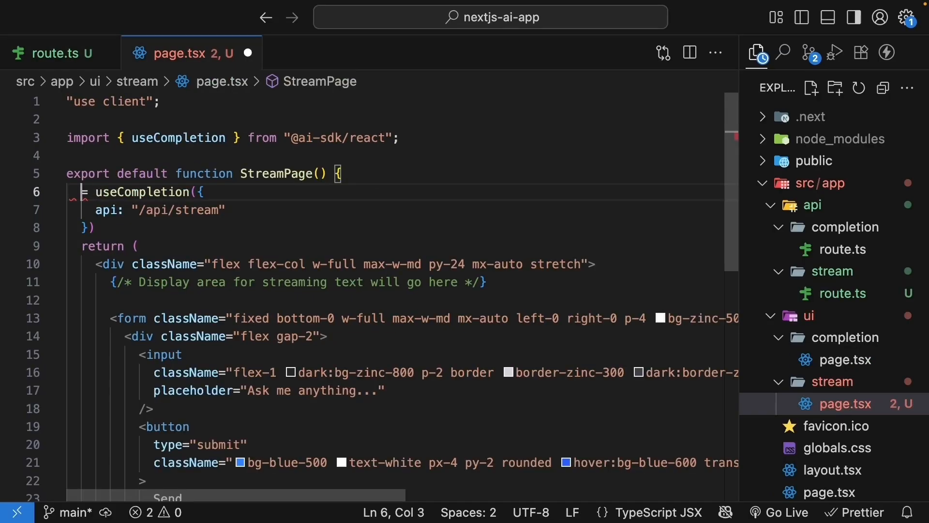
# Step: Destructure input and handleInputChange from the useCompletion hook
pyautogui.write('const {}')
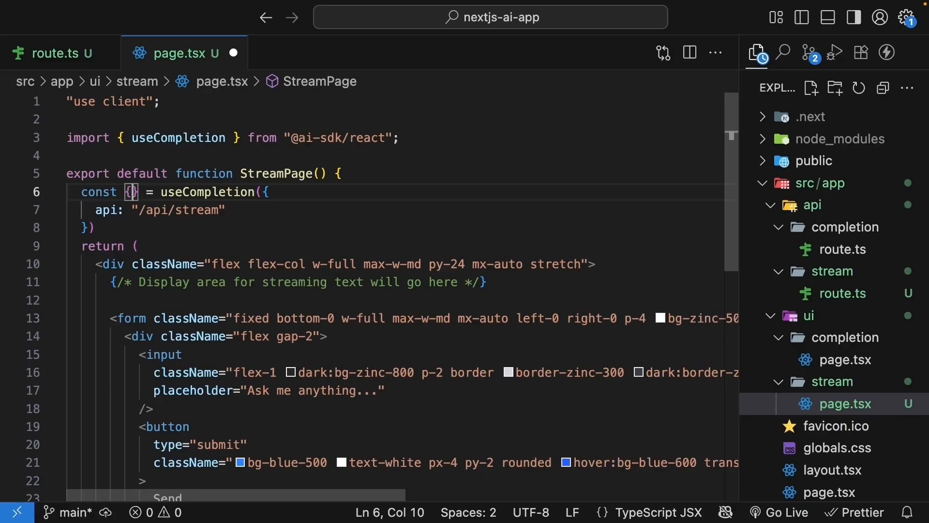
pyautogui.write('input')
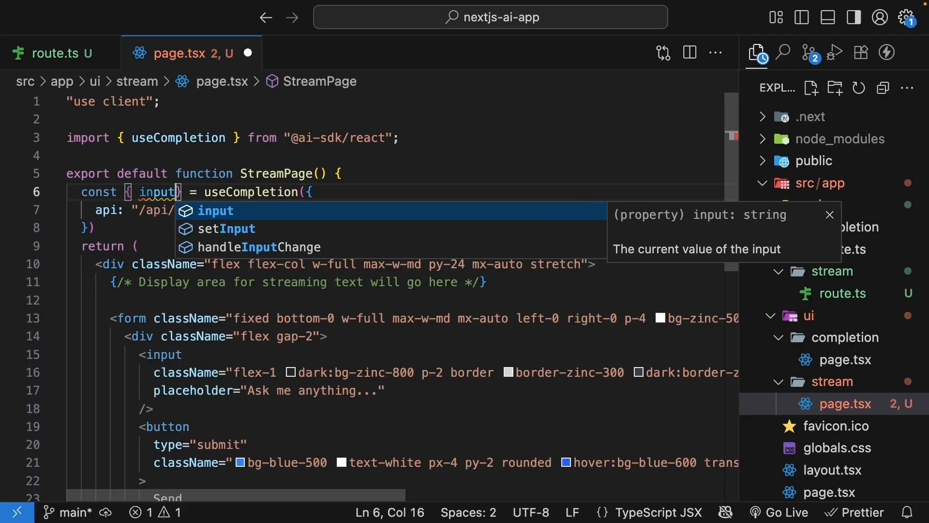
pyautogui.write(', handleInputChange')
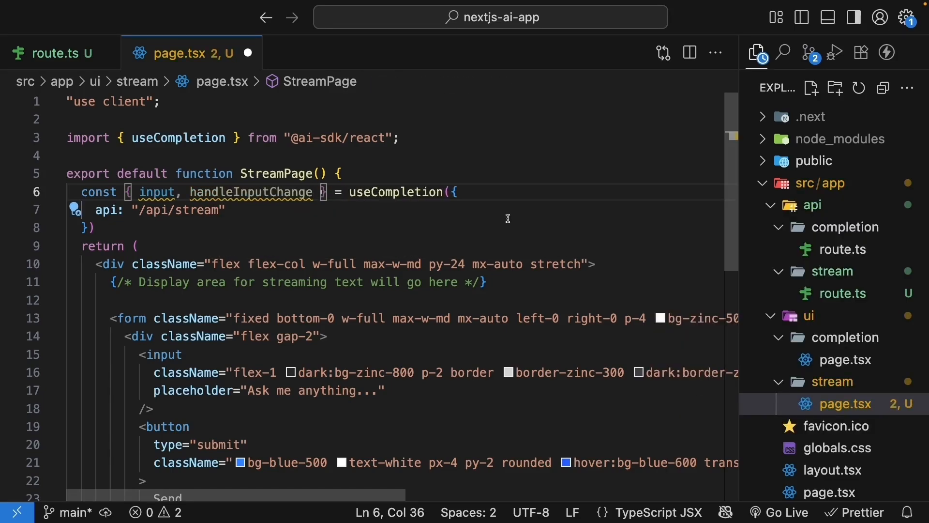
# Step: Bind the input's value to input and onChange to handleInputChange, then begin the form's onSubmit
pyautogui.write('value={}')
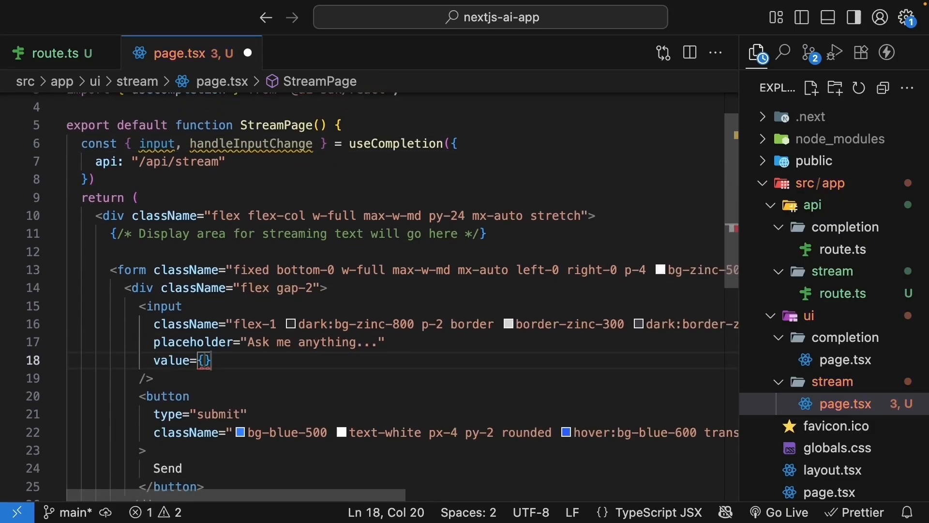
pyautogui.write('input')
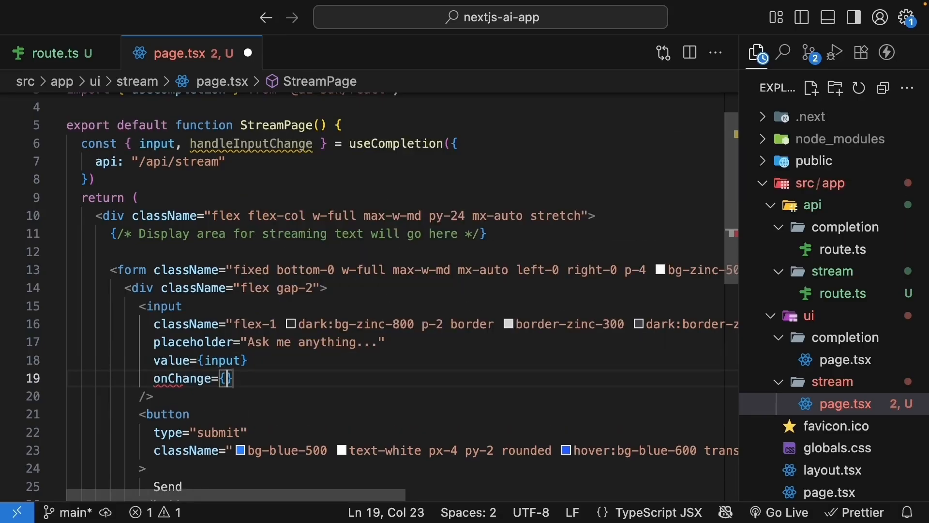
pyautogui.write('handleInputChange')
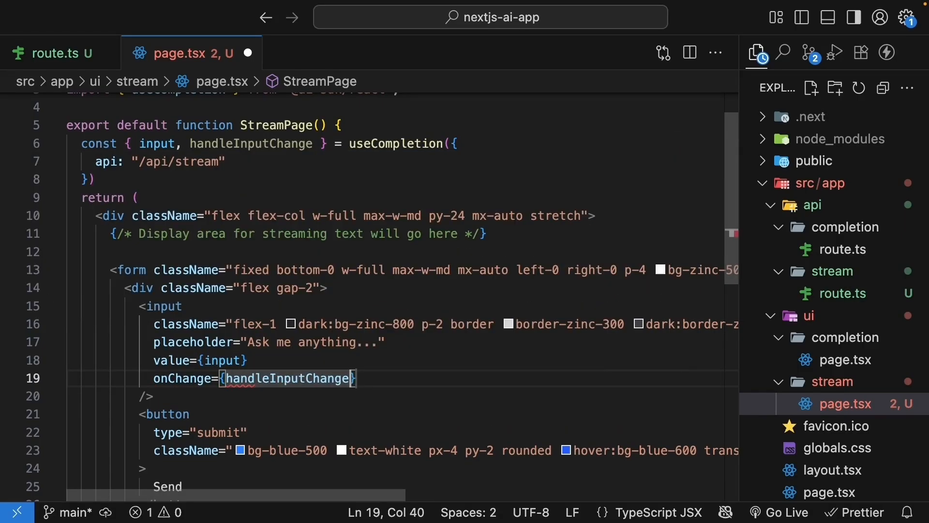
pyautogui.press('Ctrl+s')
pyautogui.write(', handleSubmit')
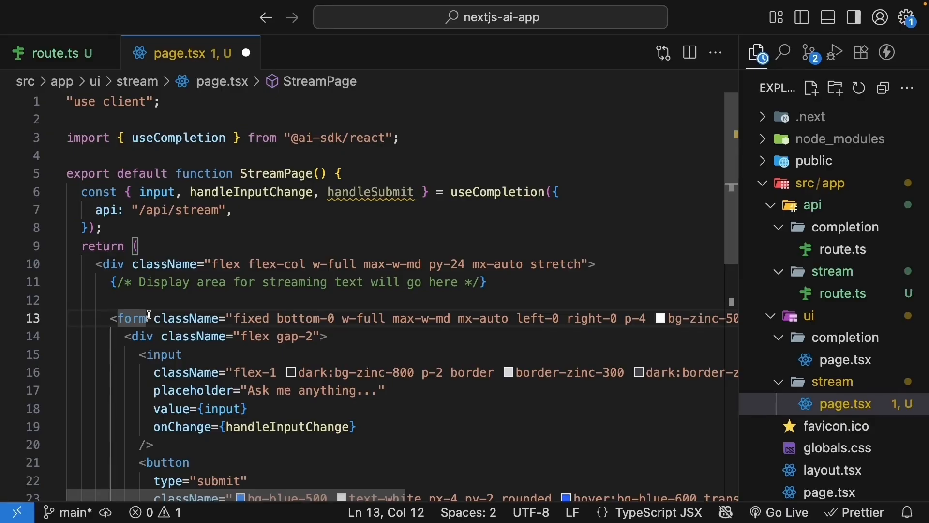
pyautogui.write('onSubmit={handleSubmit')
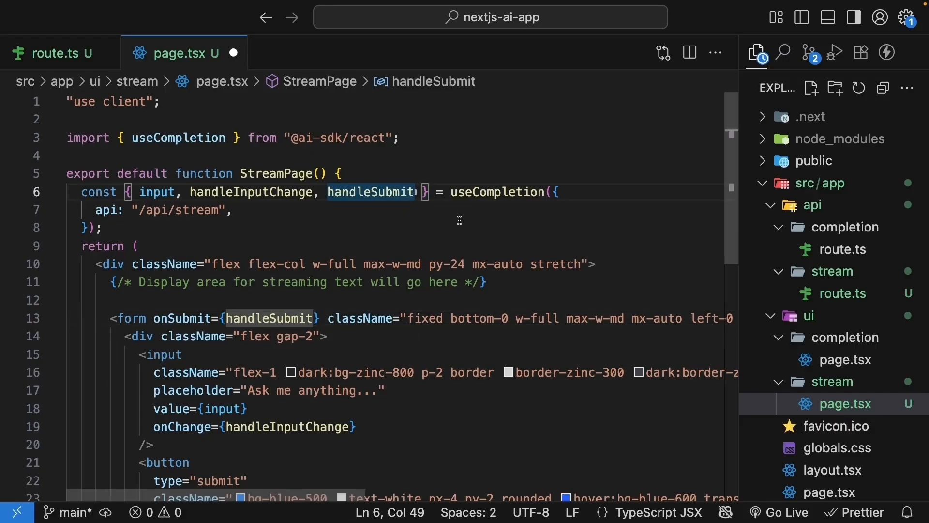
# Step: Submit the form via handleSubmit and render completion in a whitespace-pre-wrap div
pyautogui.write(', completion')
pyautogui.click(395, 300)
pyautogui.write('completion && <div></div>')
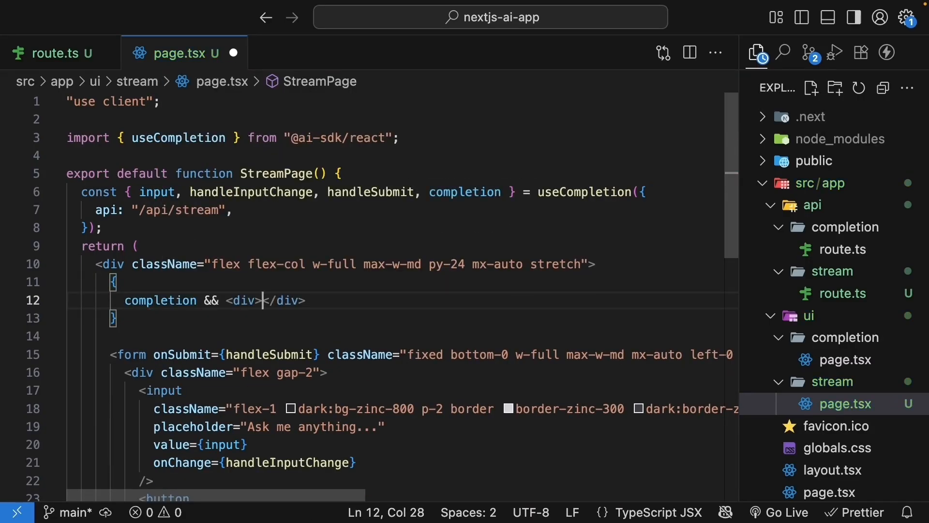
pyautogui.write('{}')
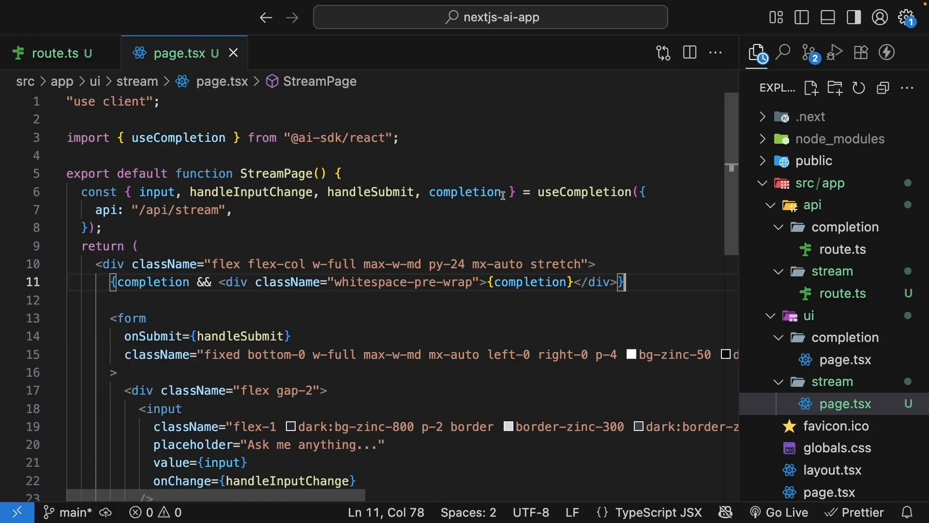
# Step: Destructure isLoading and disable the Send button with disabled={isLoading}
pyautogui.write(', isLoading')
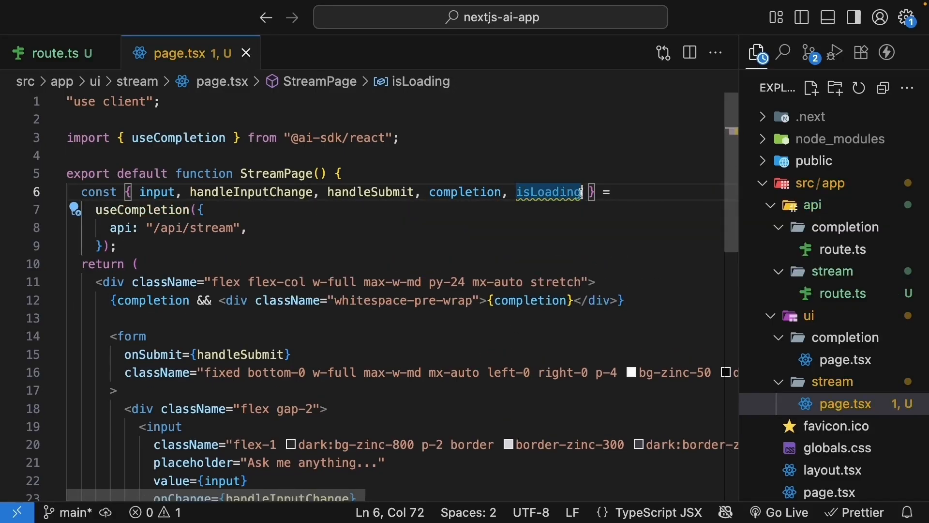
pyautogui.scroll(-3)
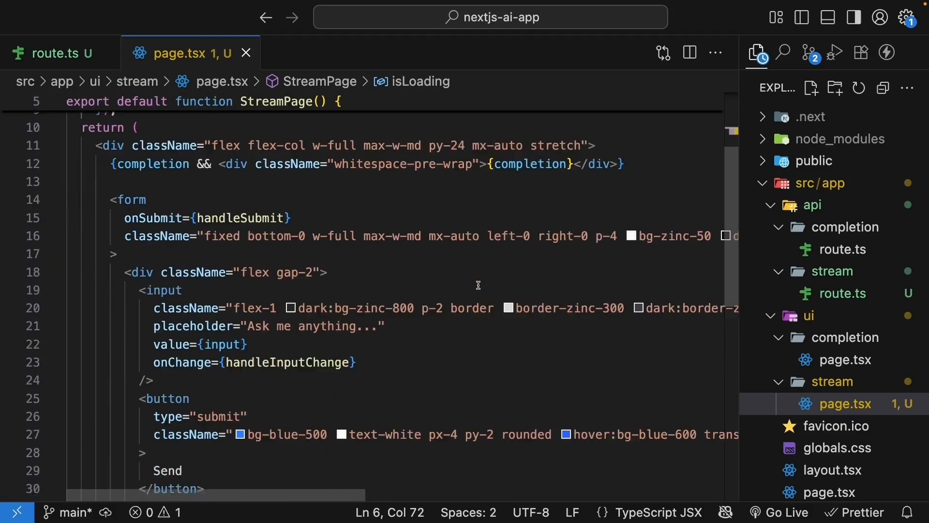
pyautogui.write('disabled')
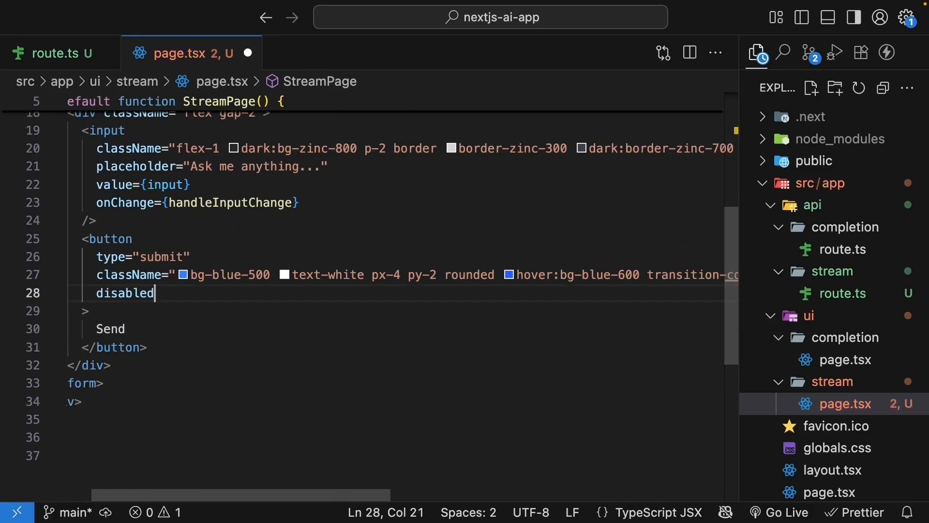
pyautogui.write('={isLoading}')
pyautogui.write('isLoading && !')
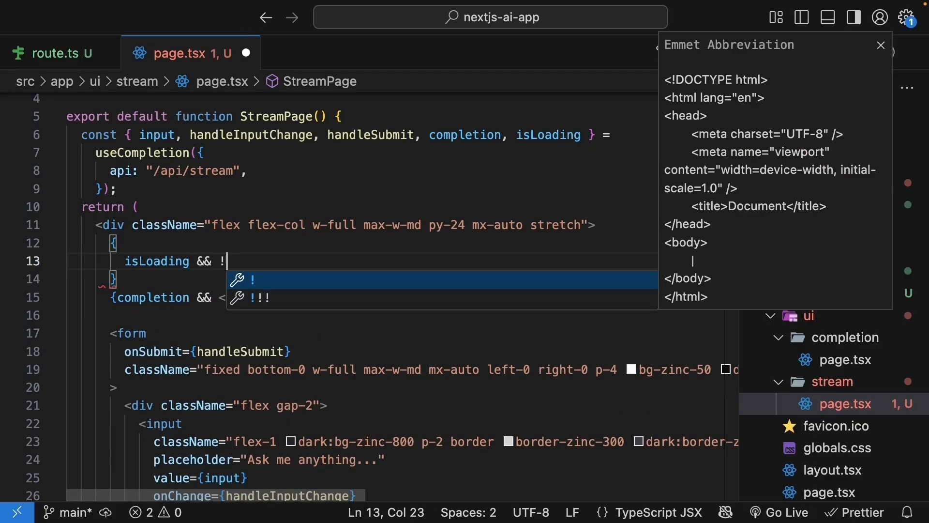
# Step: Show a Loading... div while isLoading is true and no completion has arrived
pyautogui.write('completion && <div')
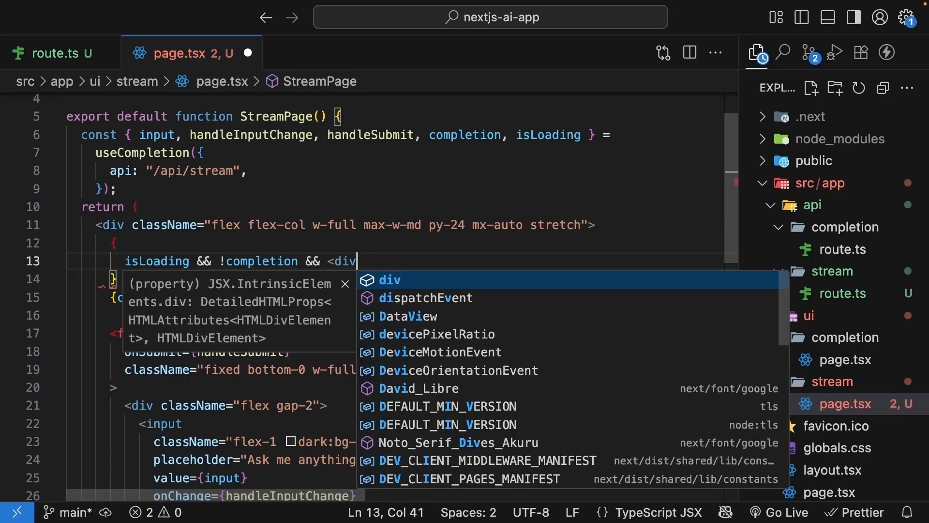
pyautogui.write('>Loading...</div>}')
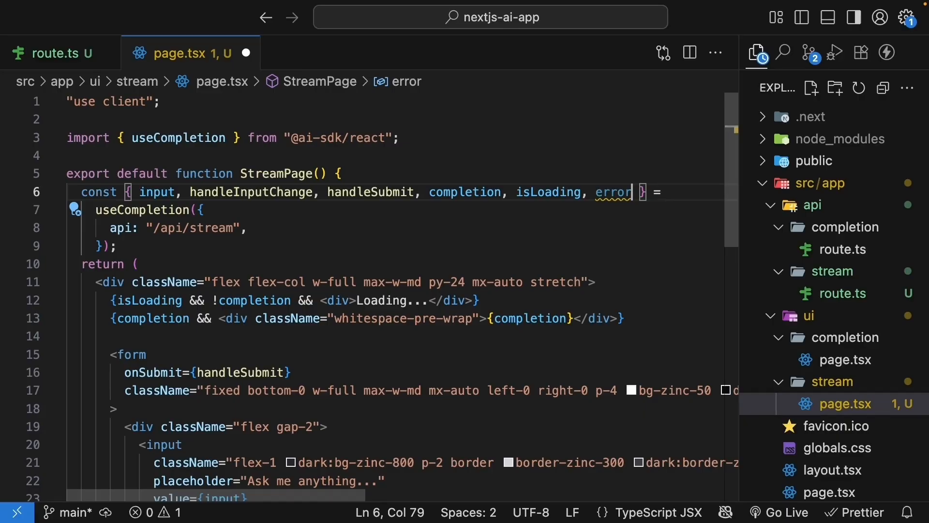
# Step: Destructure error and render error.message in a text-red-500 mb-4 div
pyautogui.write('error && <div>{error}</div>}')
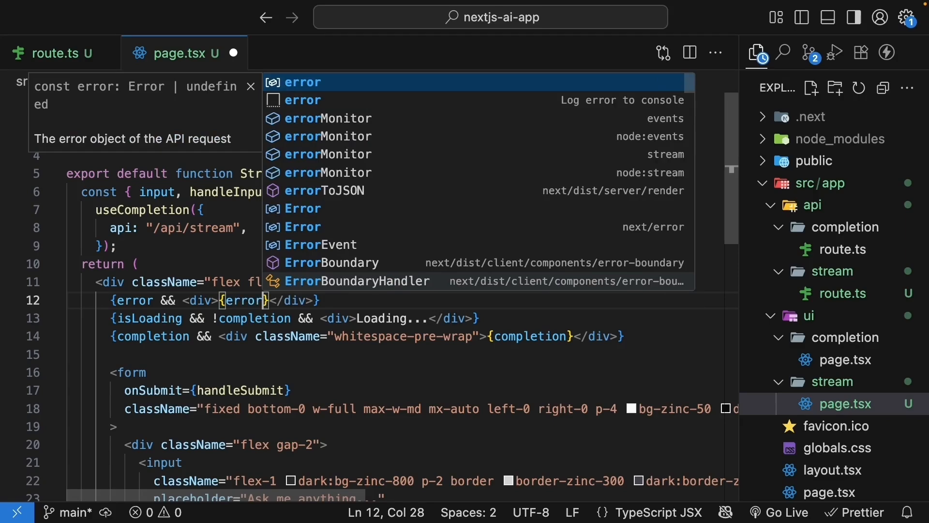
pyautogui.write('.message')
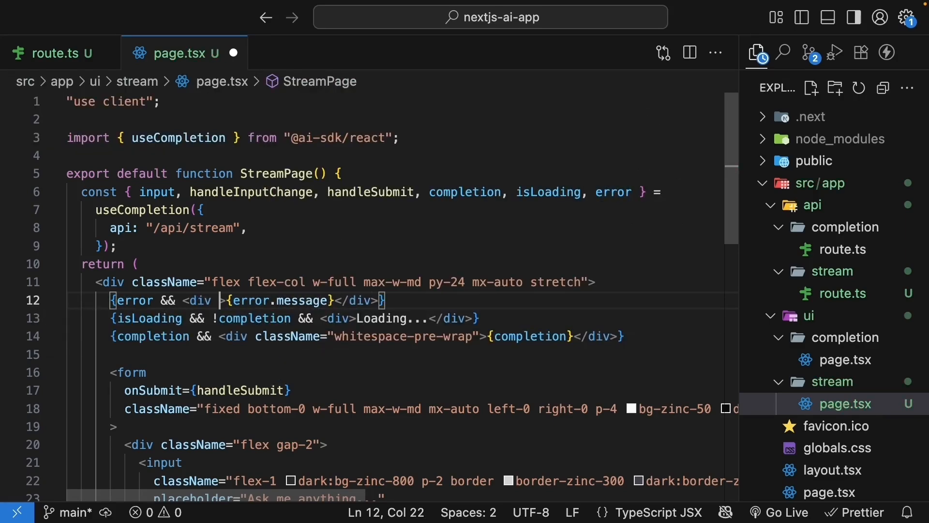
pyautogui.write('className="text-red-500 "')
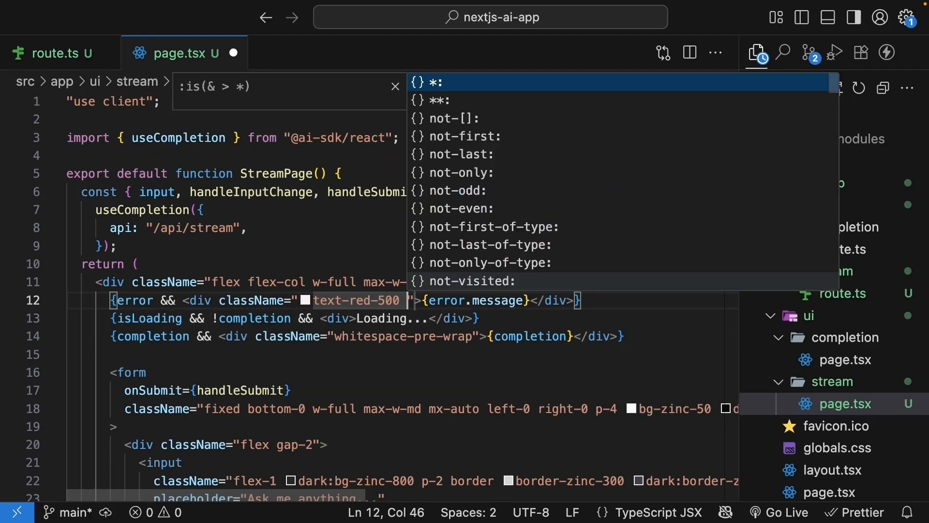
pyautogui.write('mb-4')
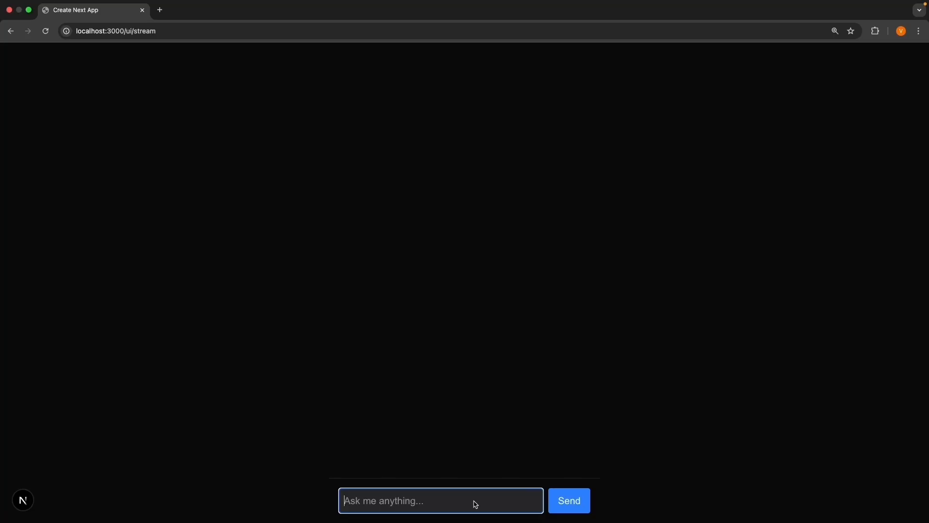
# Step: Ask the stream page "What is an LLM?" and send it to get the streamed answer
pyautogui.write('W')
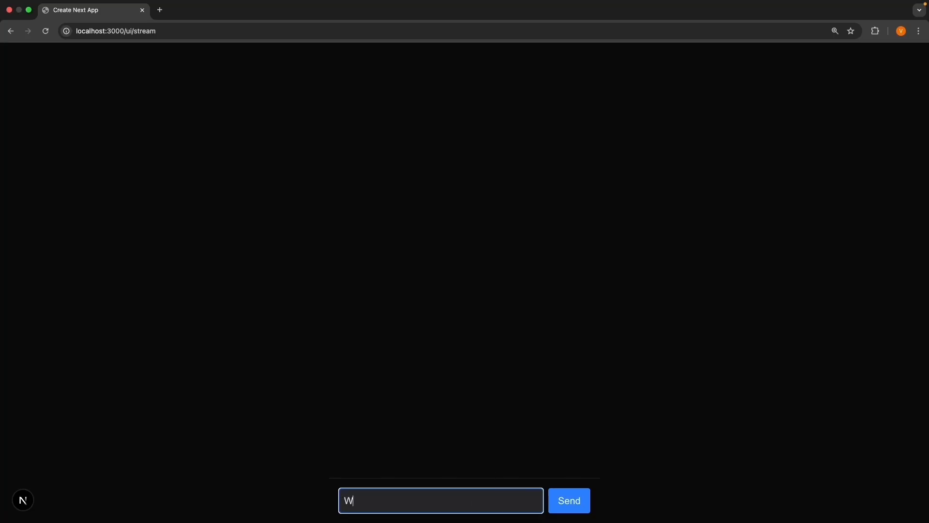
pyautogui.write('hat is an LLM?')
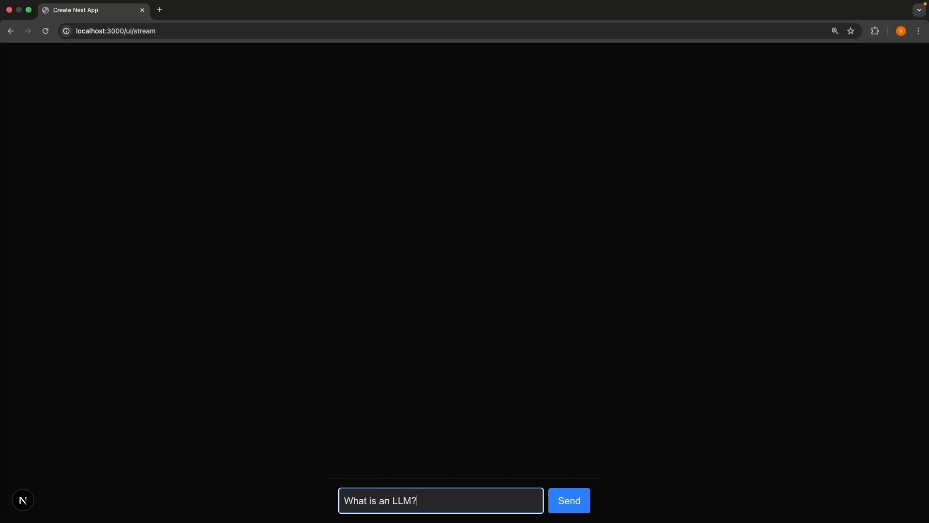
pyautogui.click(568, 501)
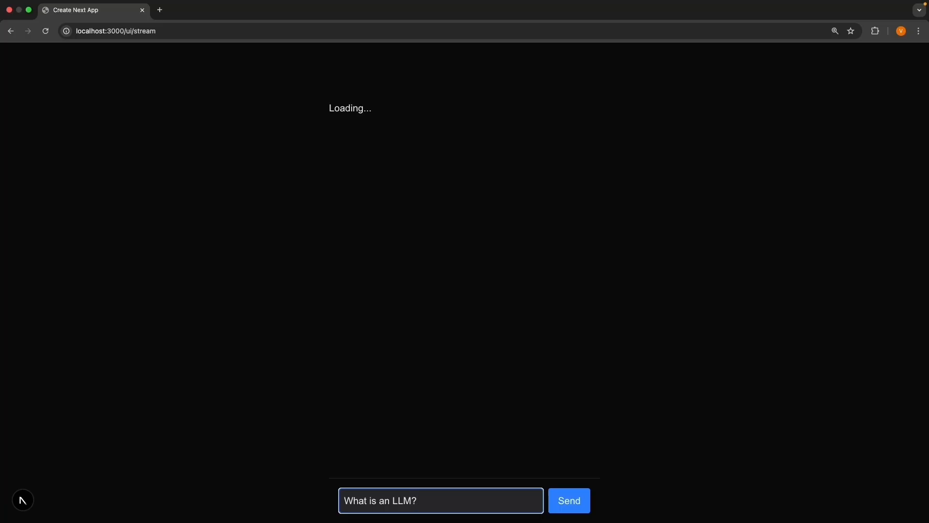
pyautogui.click(568, 500)
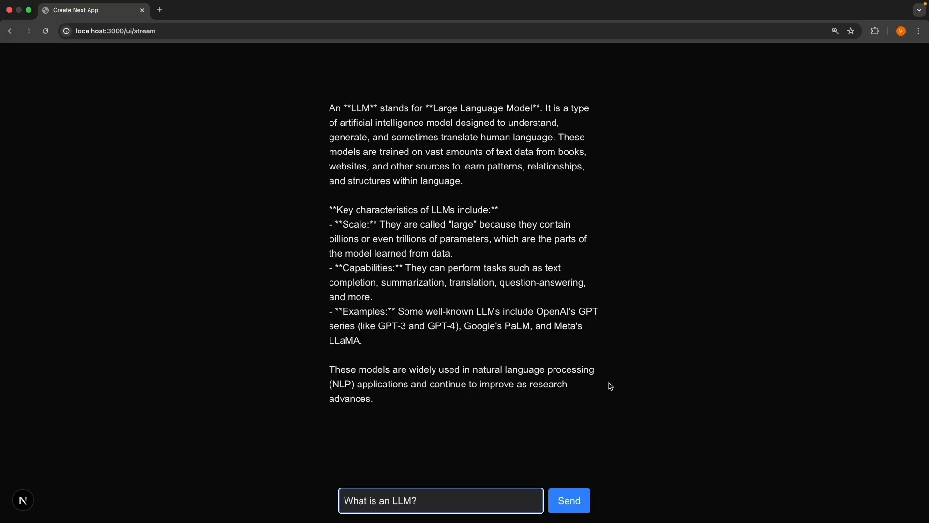
pyautogui.moveTo(617, 393)
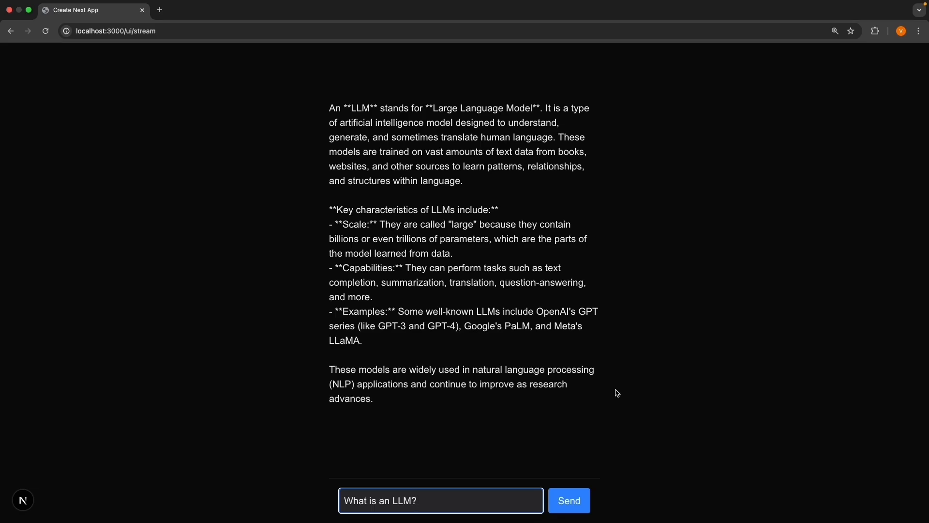
pyautogui.moveTo(628, 418)
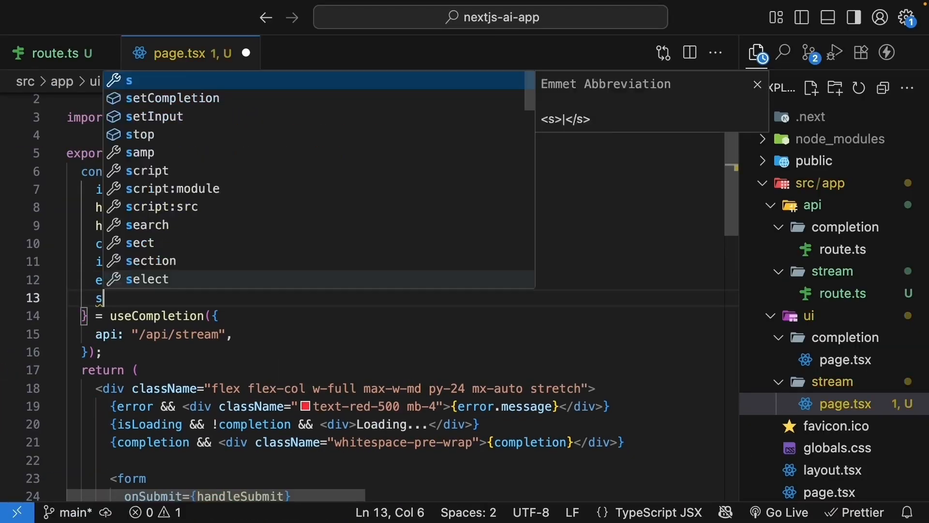
# Step: Destructure setInput and make onSubmit call e.preventDefault(), setInput("") and handleSubmit
pyautogui.write('etInput')
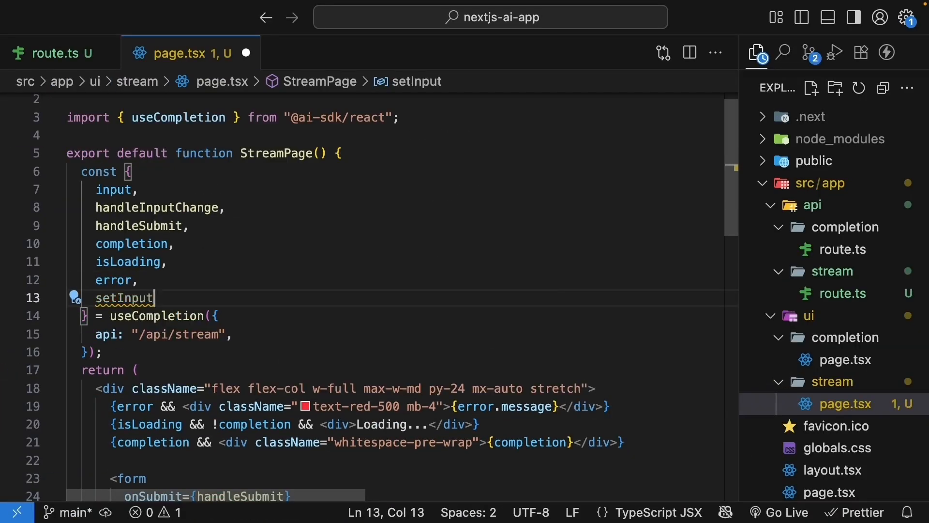
pyautogui.doubleClick(239, 326)
pyautogui.write('(e')
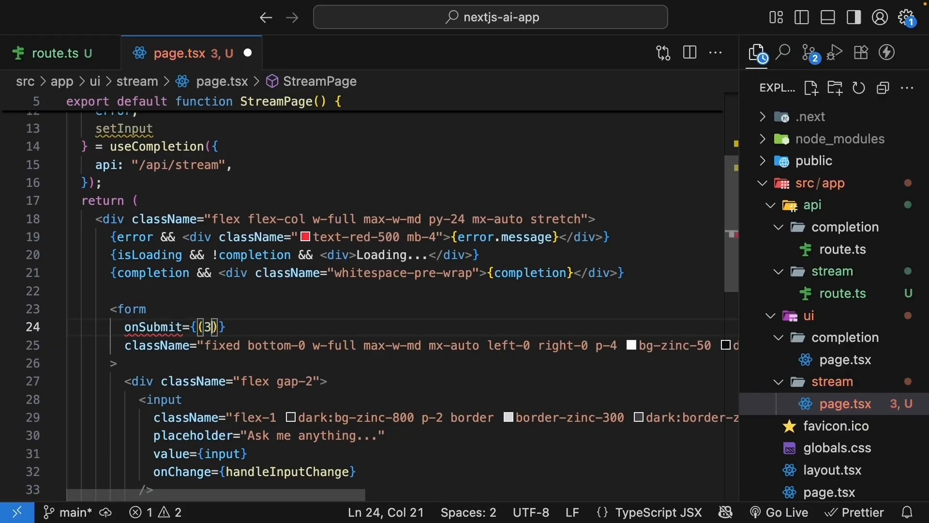
pyautogui.write('e.preventDefault(')
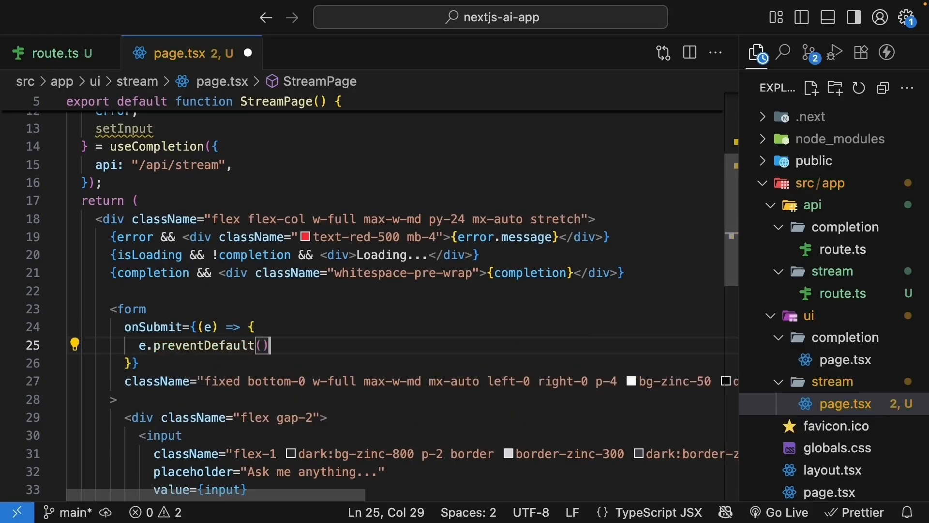
pyautogui.write('setInput')
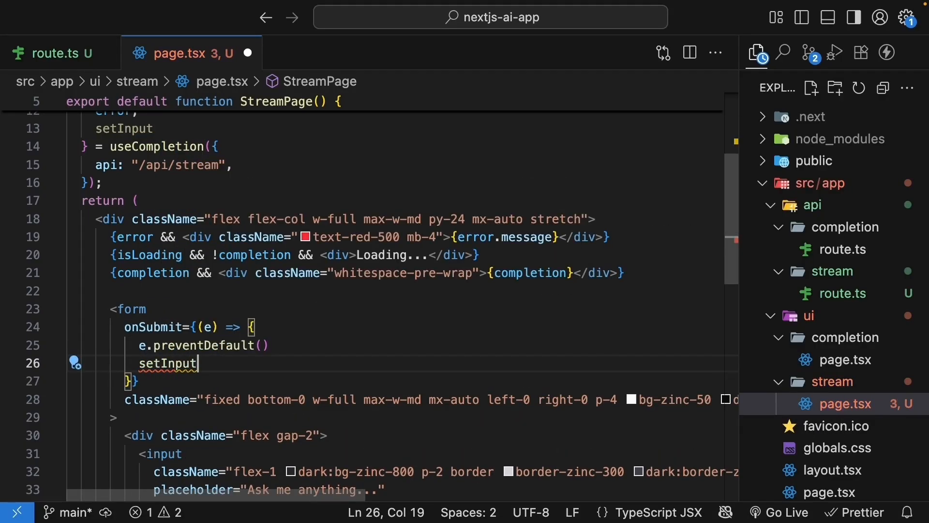
pyautogui.write('("")')
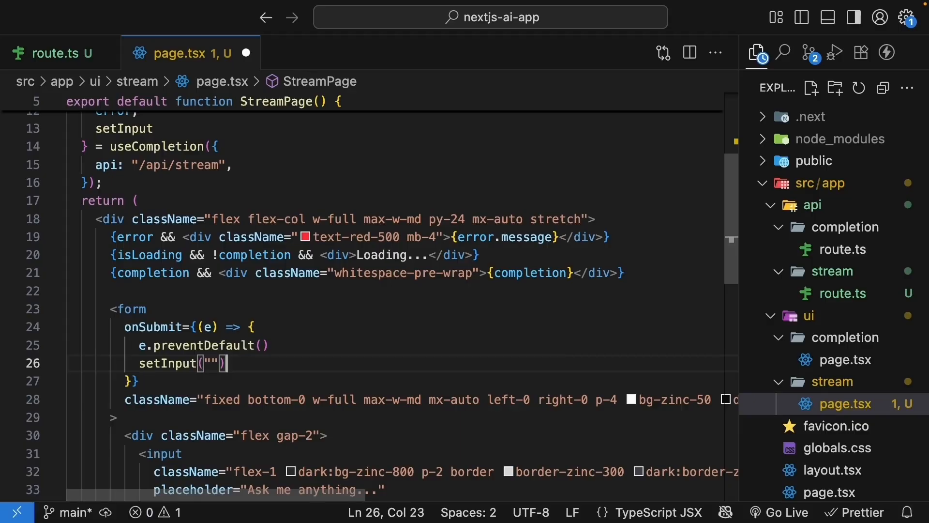
pyautogui.write('hand')
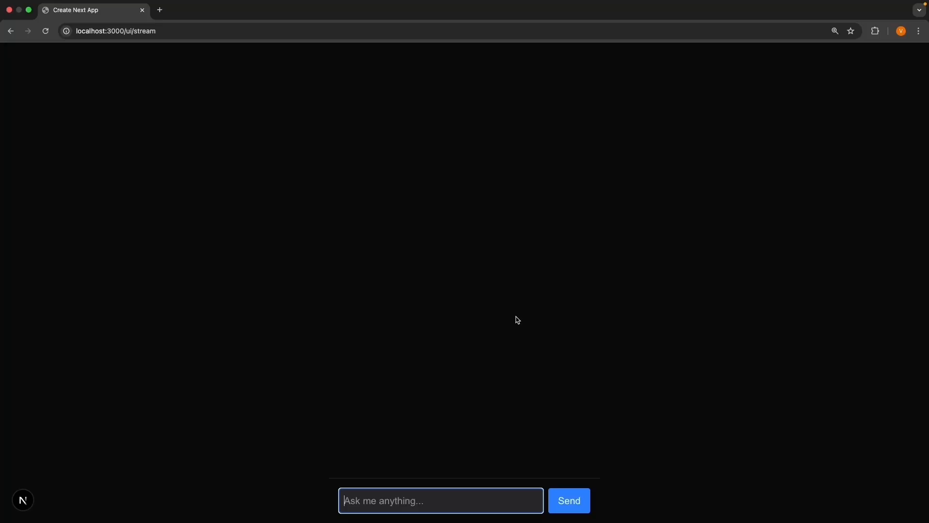
# Step: Send "What is machine learning?" on the stream page and watch the input clear
pyautogui.write('What is m')
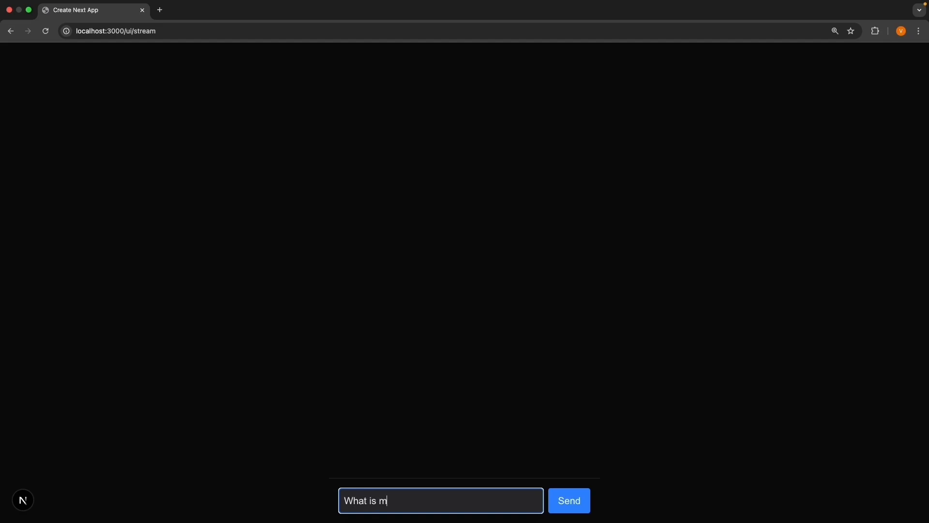
pyautogui.write('achine learning?')
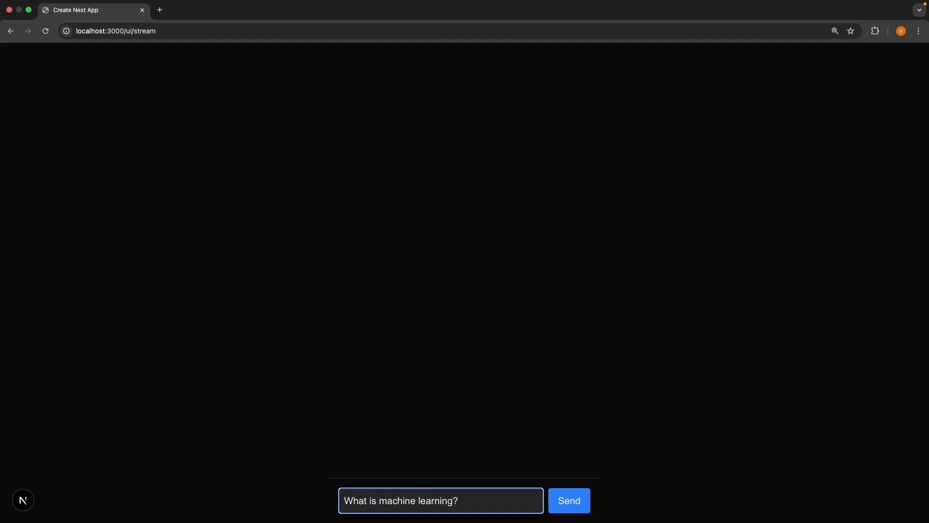
pyautogui.click(568, 501)
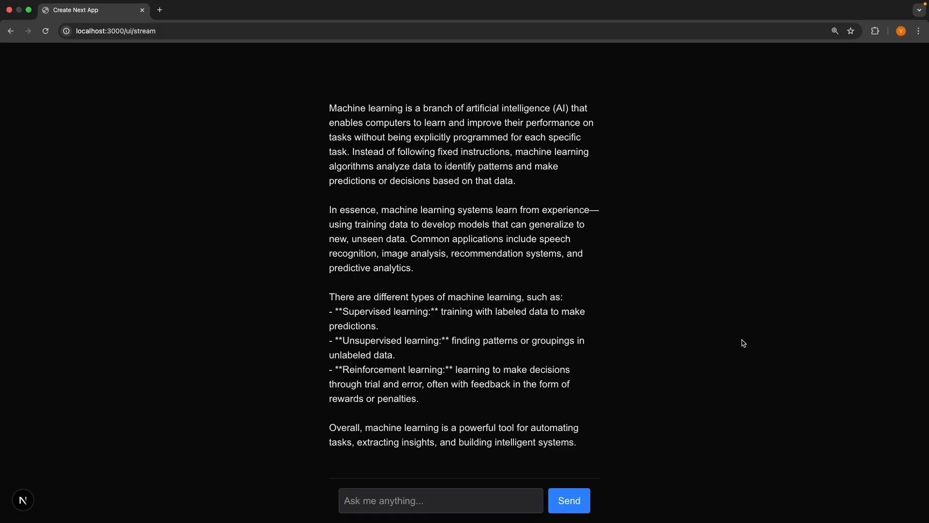
pyautogui.moveTo(605, 278)
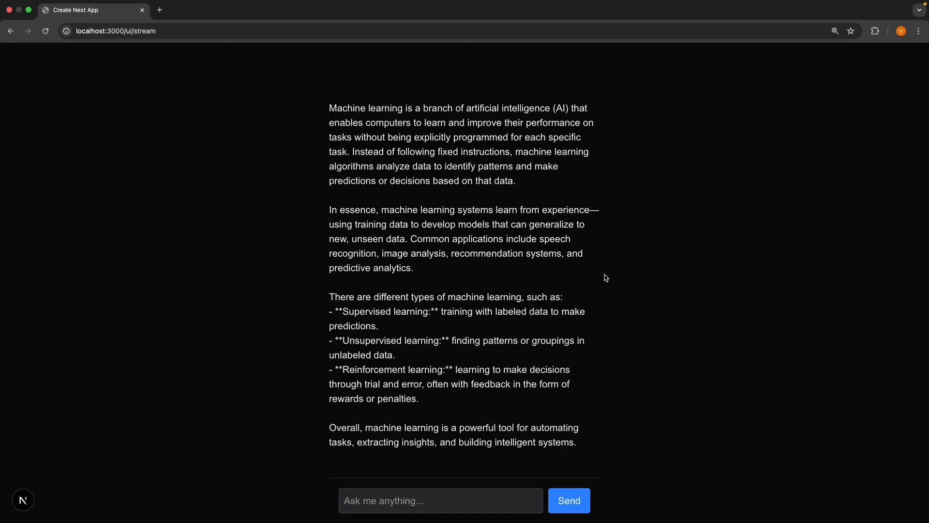
pyautogui.moveTo(675, 323)
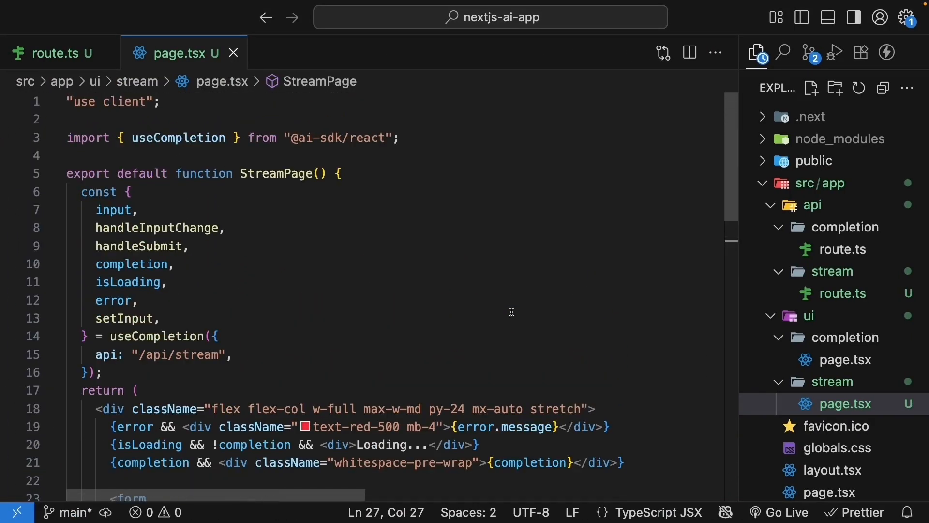
# Step: Destructure stop and start an isLoading ternary rendering a Stop button
pyautogui.write('stop,')
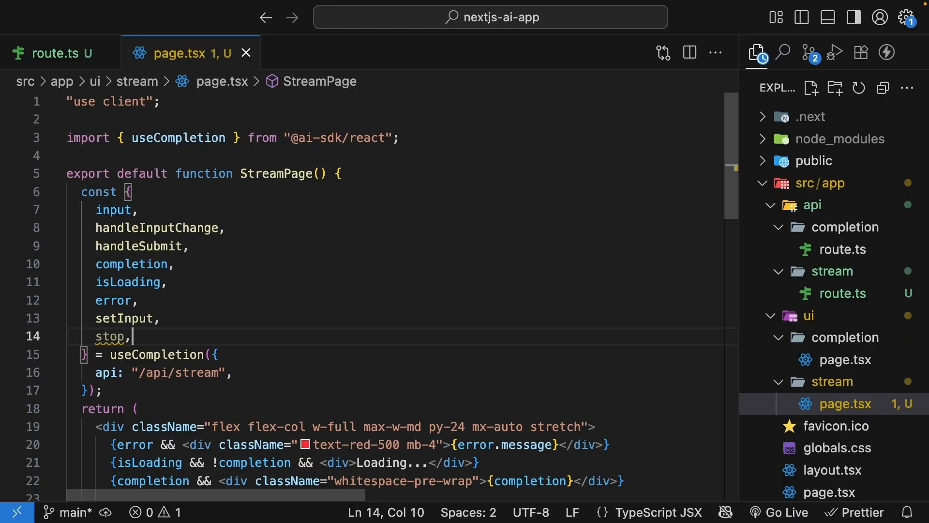
pyautogui.scroll(-3)
pyautogui.write('{')
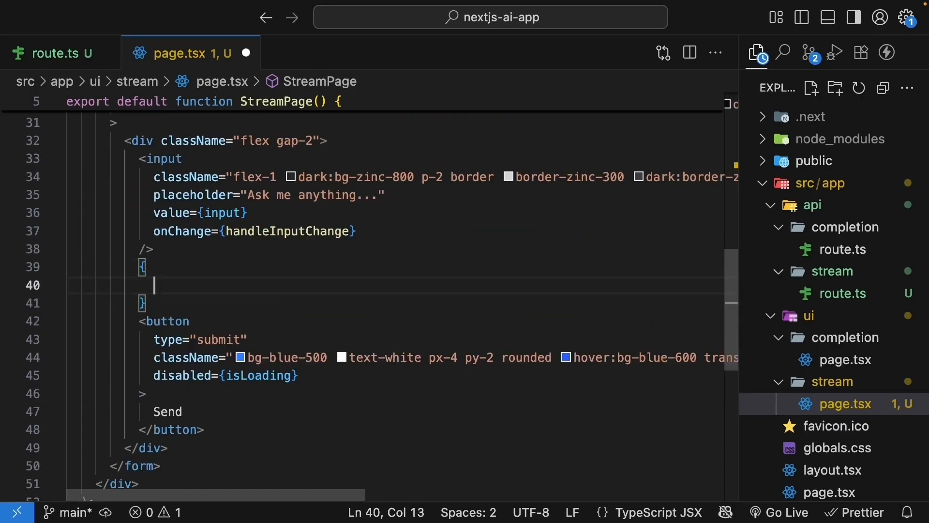
pyautogui.write('isLoading ?')
pyautogui.write('<button></button>')
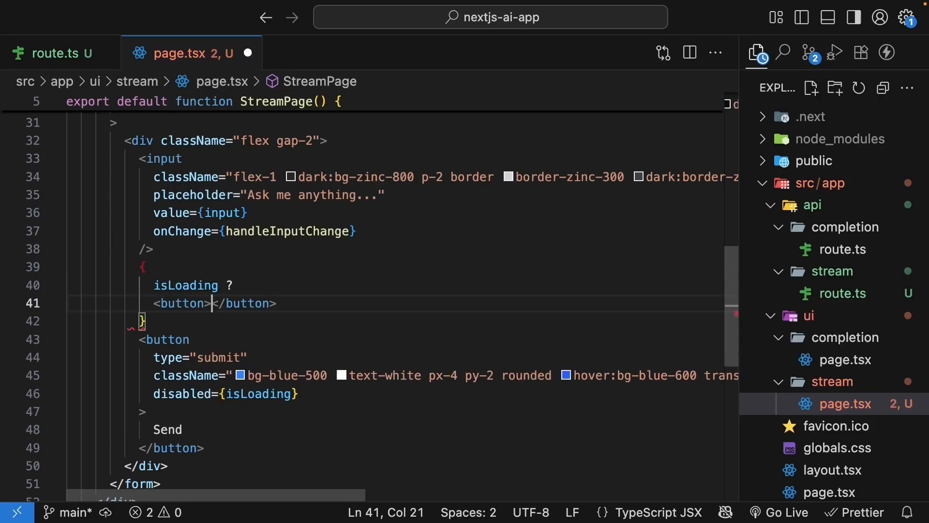
pyautogui.write('Stop')
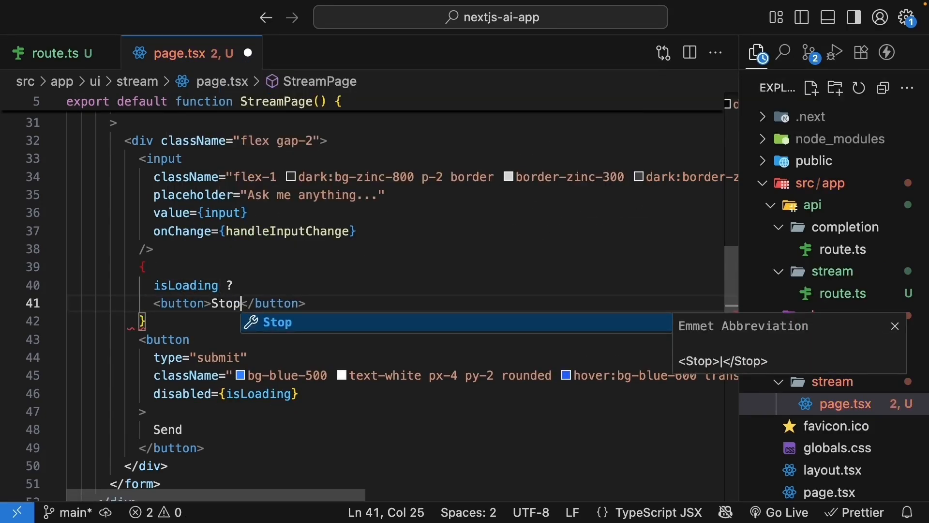
# Step: Wire the Stop button's onClick to stop with a bg-red-500 class, falling back to the Send button
pyautogui.write('onClick={}')
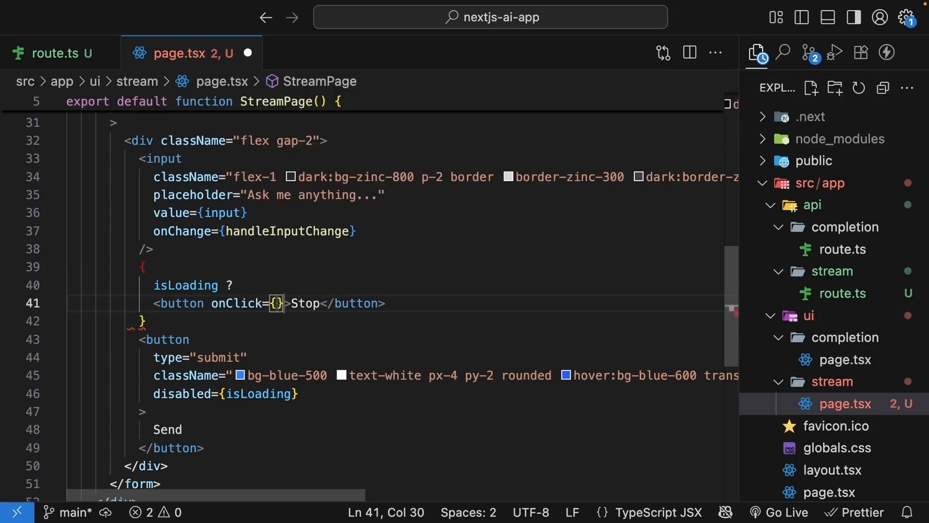
pyautogui.write('stop} className="bg-red-500 text-white px-4 py-2 rounded hover:bg-')
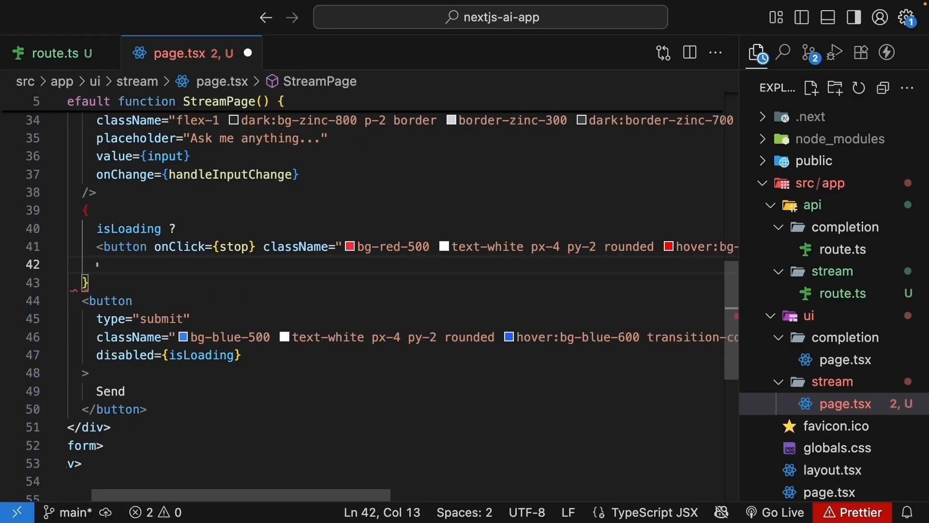
pyautogui.write(':')
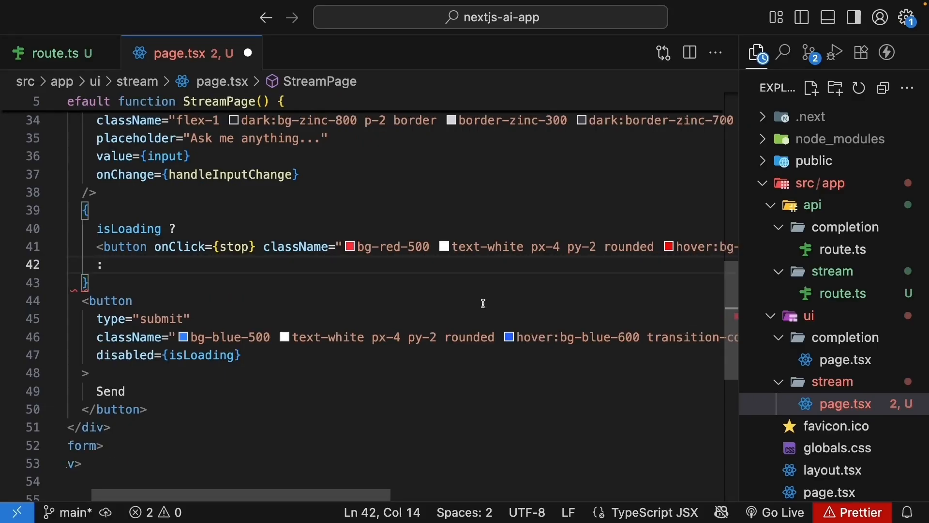
pyautogui.moveTo(83, 300); pyautogui.dragTo(146, 409)
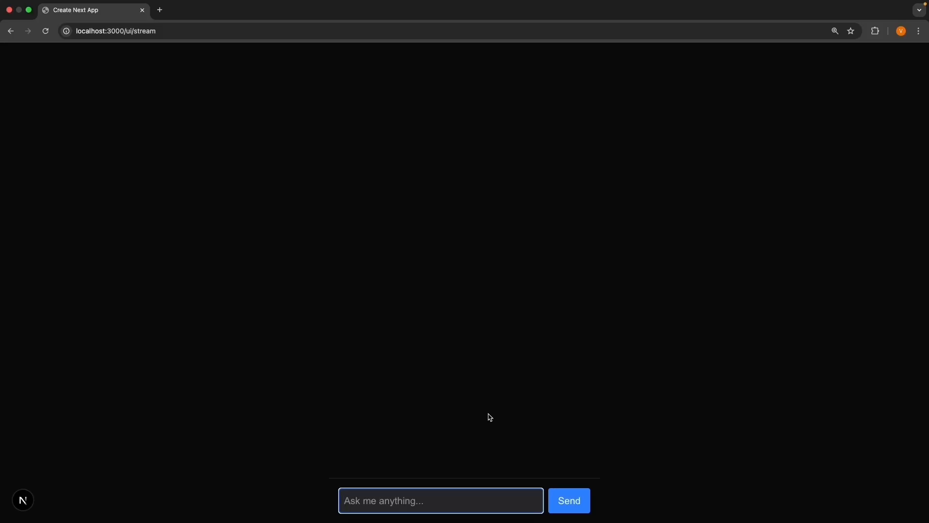
# Step: Send "Explain machine learning in detail" on the stream page
pyautogui.write('Explain machine')
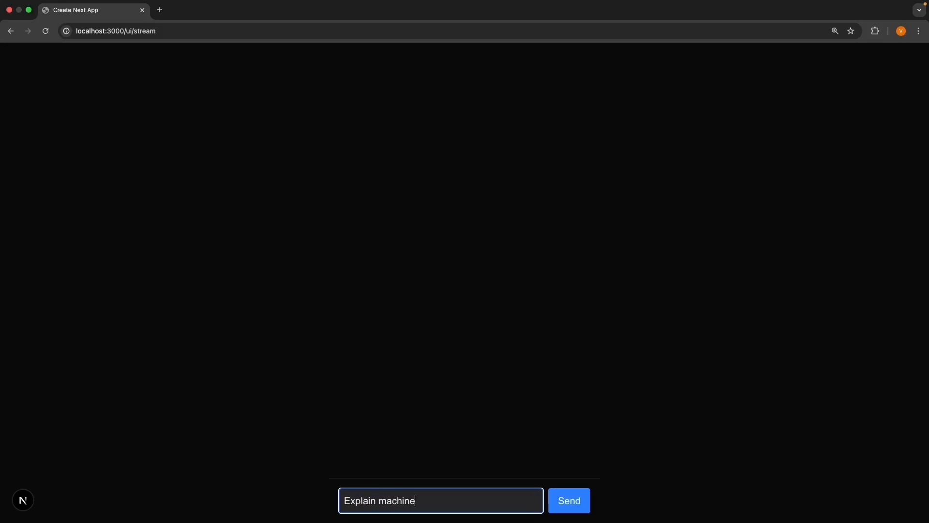
pyautogui.write('learning in detail')
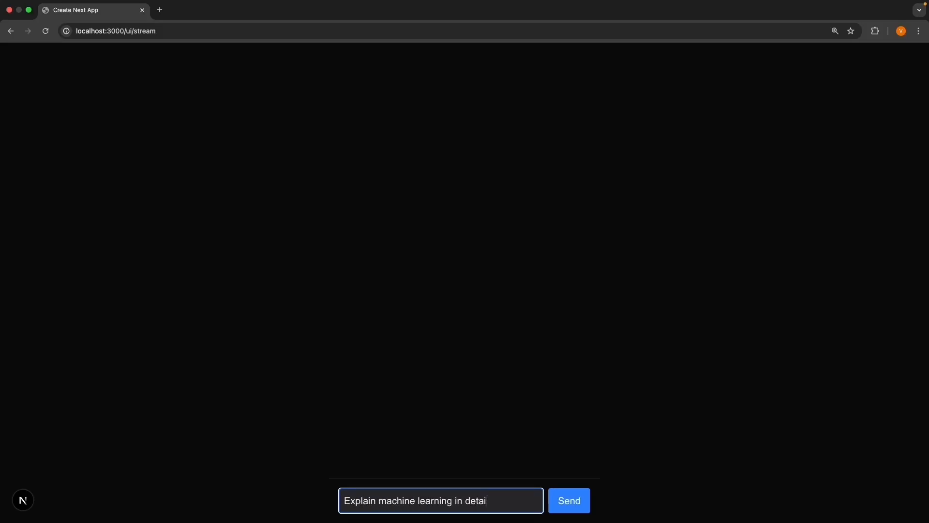
pyautogui.click(568, 500)
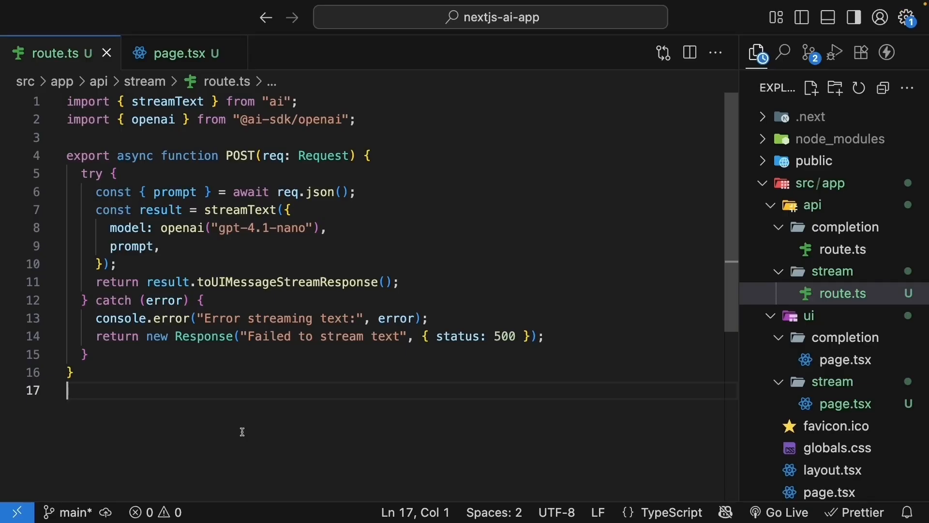
# Step: Inspect streamText and toUIMessageStreamResponse in api/stream/route.ts, then return to StreamPage
pyautogui.doubleClick(168, 102)
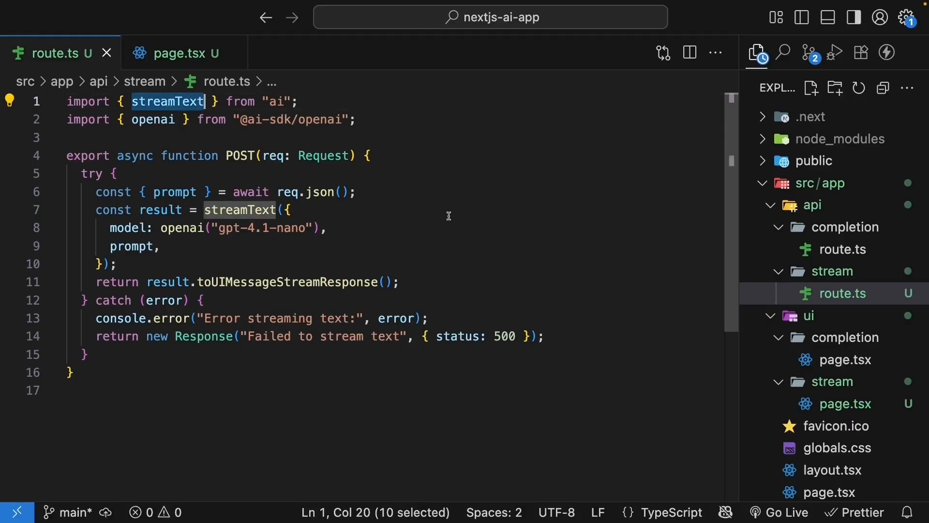
pyautogui.doubleClick(287, 281)
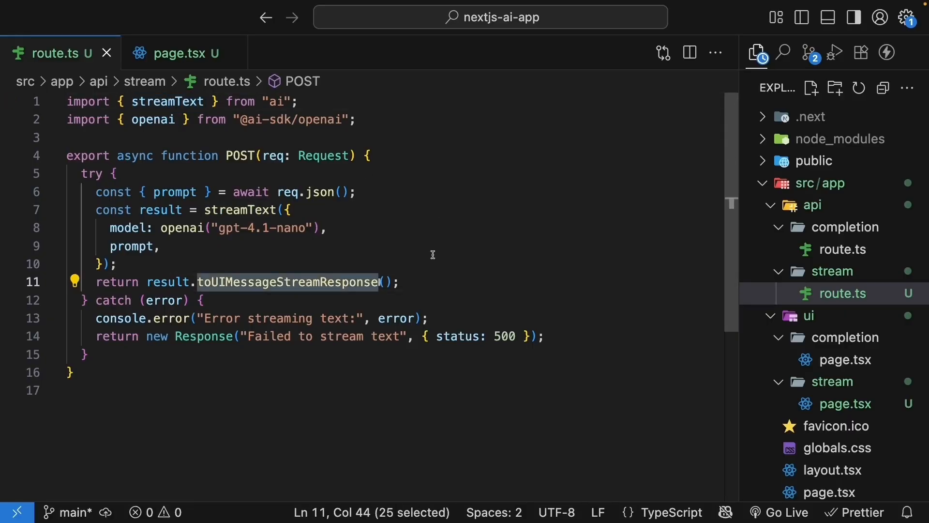
pyautogui.moveTo(255, 137)
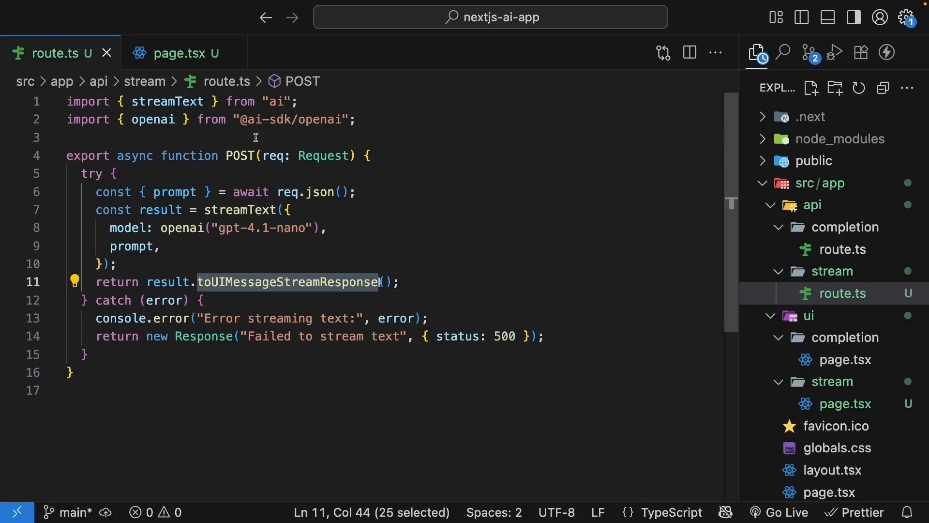
pyautogui.click(173, 52)
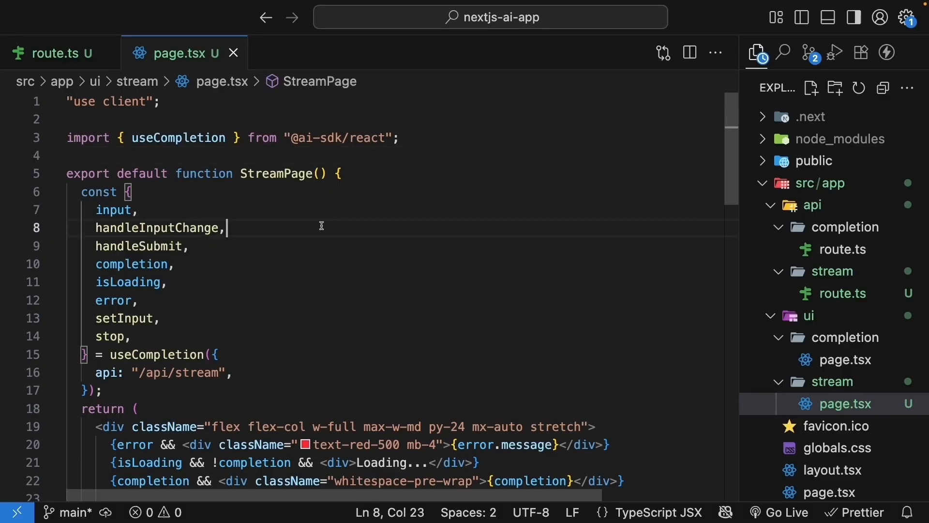
# Step: Review StreamPage's useCompletion destructuring, highlighting the stop value pulled from /api/stream
pyautogui.click(176, 263)
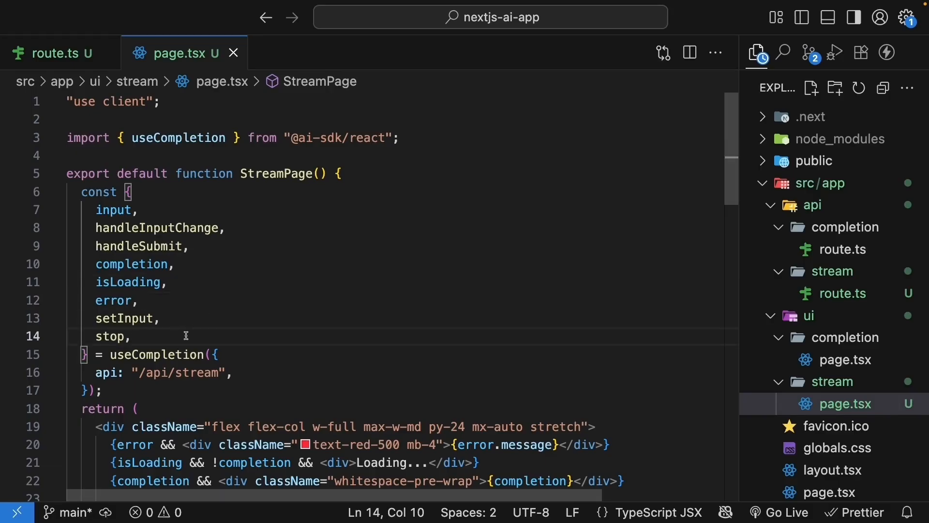
pyautogui.doubleClick(157, 355)
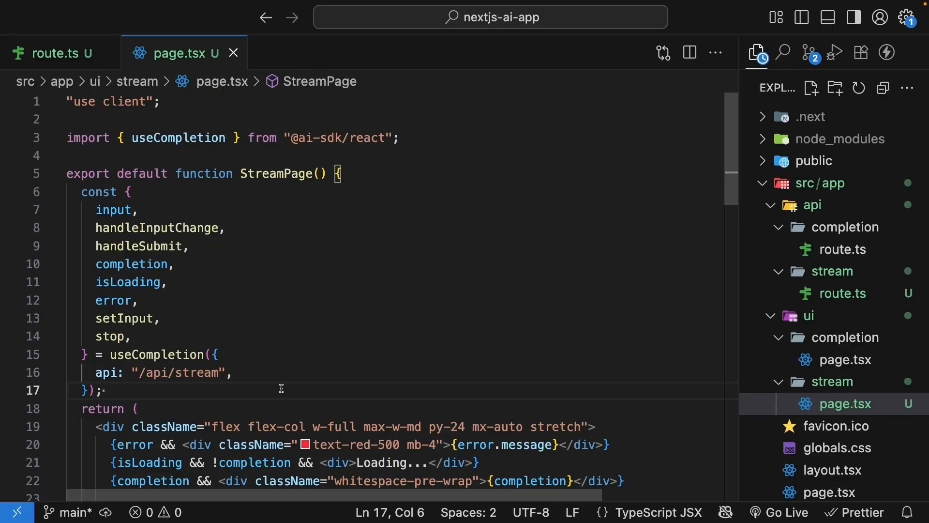
pyautogui.click(104, 390)
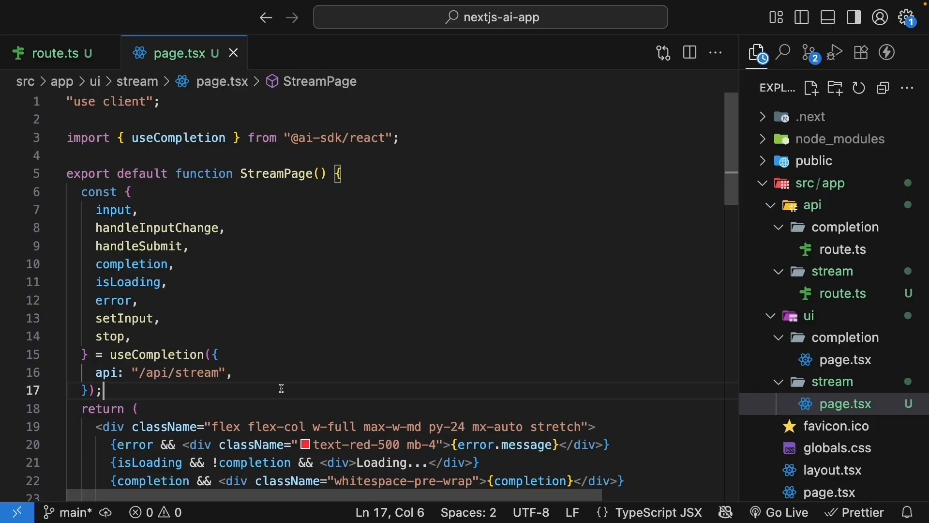